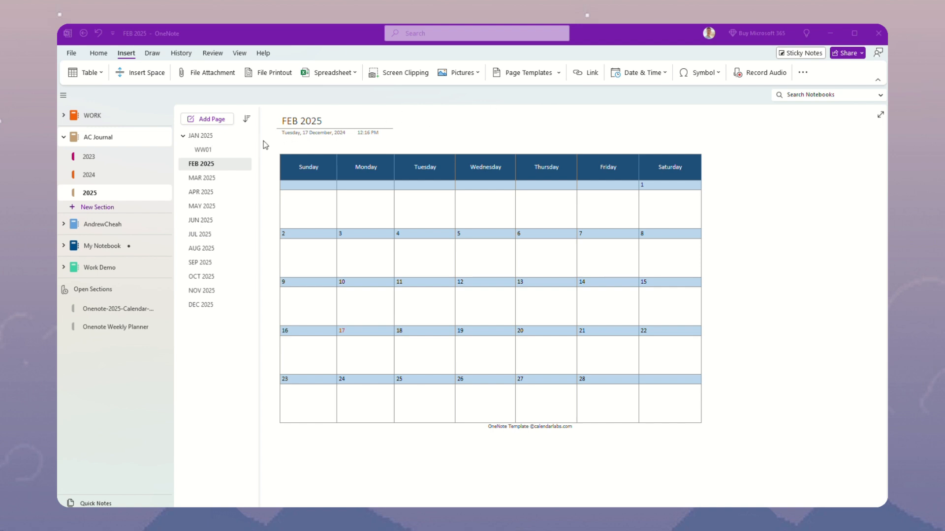
pyautogui.moveTo(206, 140)
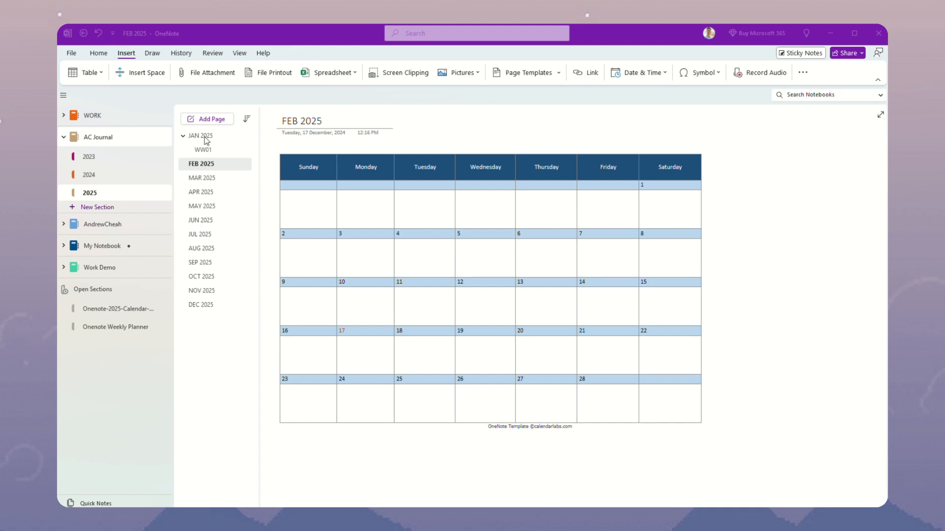
# Browse the JAN, FEB, APR, JUL, SEP, NOV and DEC 2025 calendar pages, returning to JAN 2025.
pyautogui.click(198, 136)
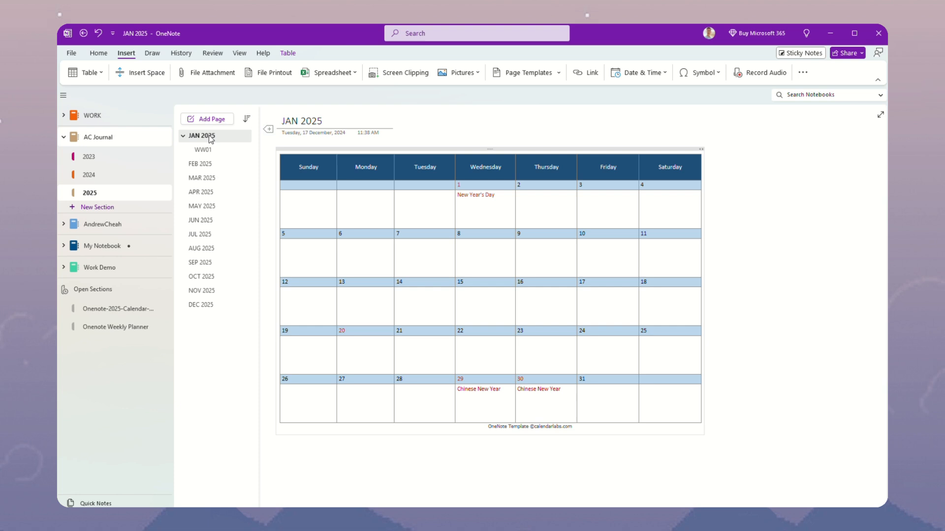
pyautogui.click(201, 164)
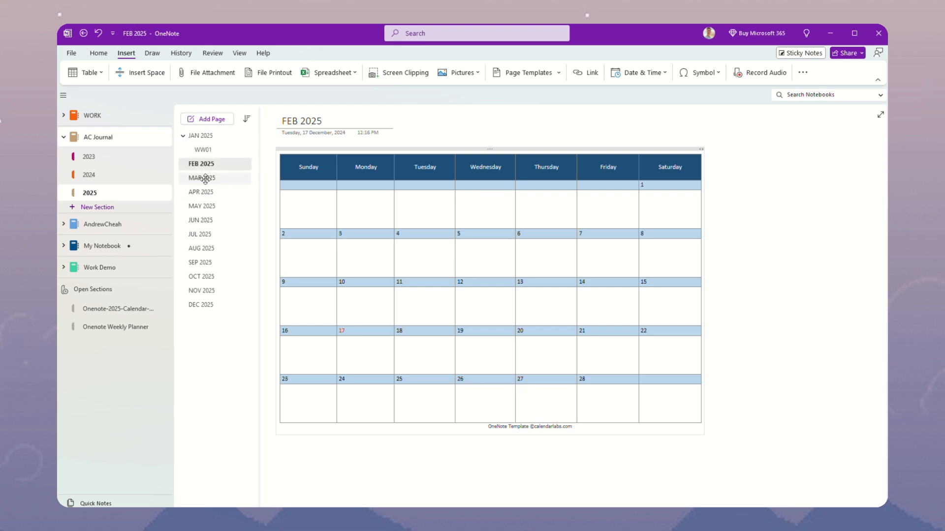
pyautogui.click(201, 192)
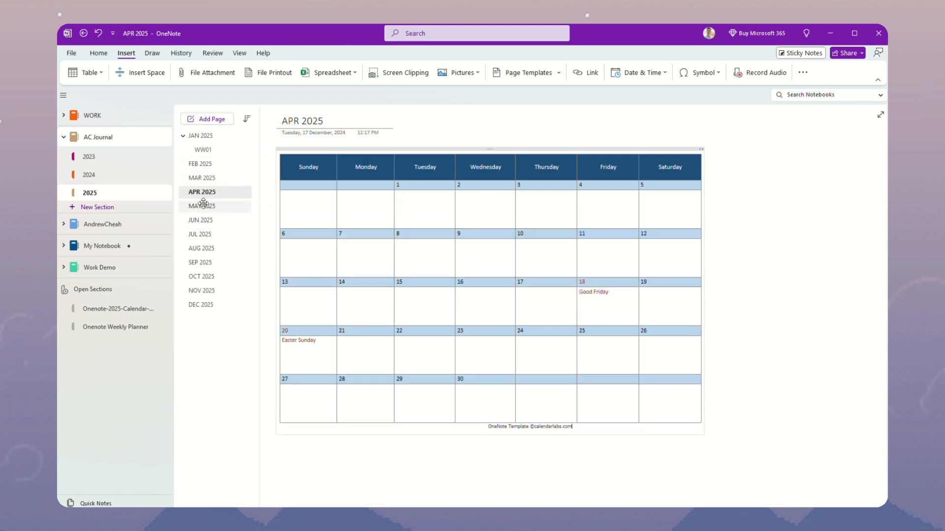
pyautogui.click(201, 234)
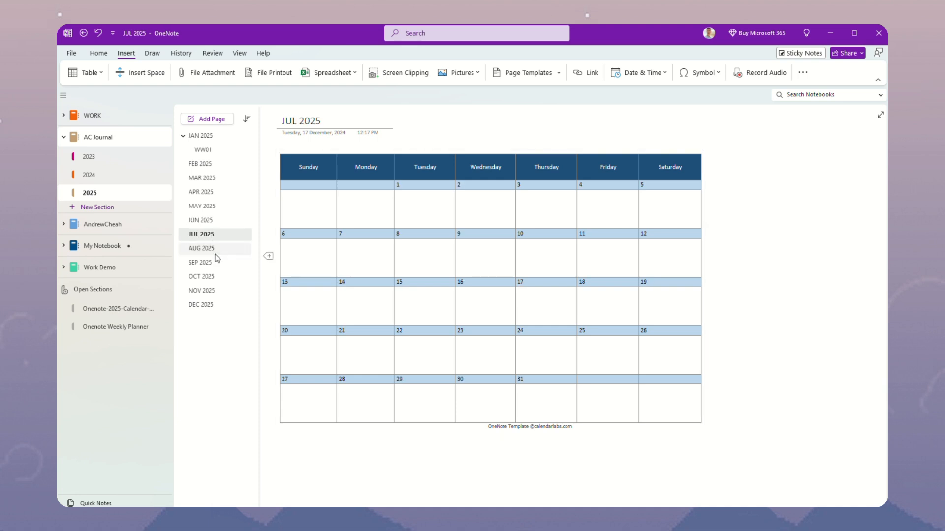
pyautogui.click(200, 262)
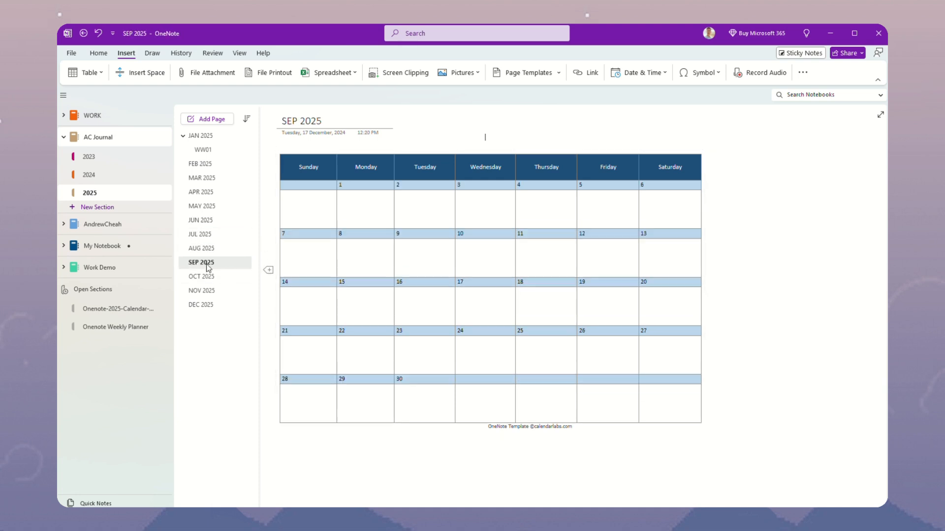
pyautogui.click(201, 290)
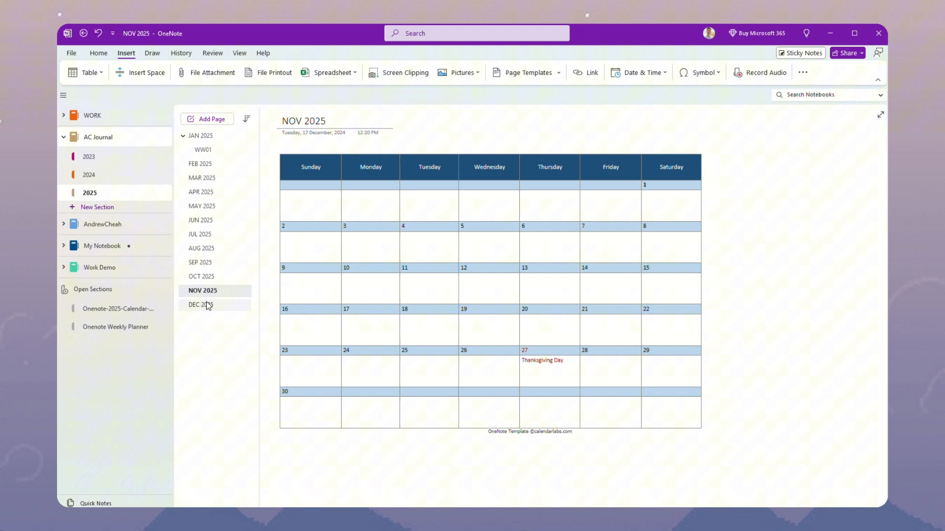
pyautogui.click(201, 305)
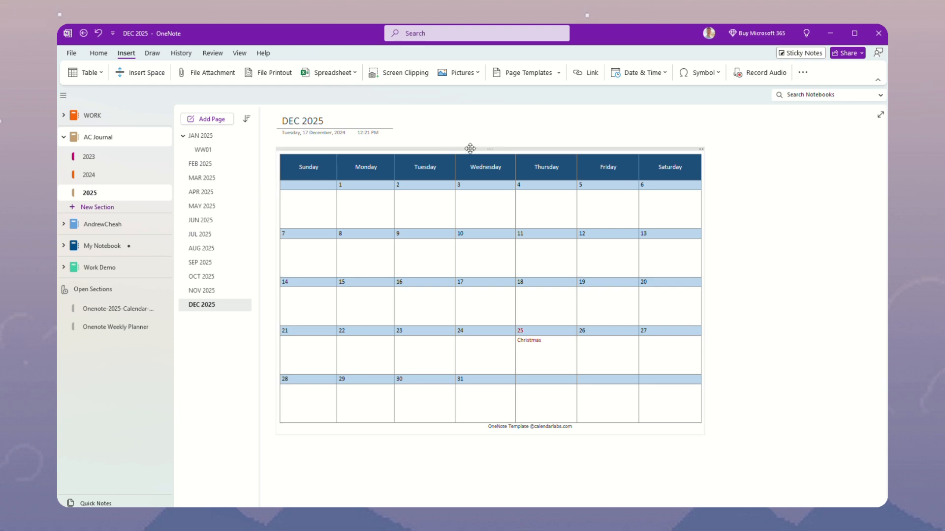
pyautogui.moveTo(224, 203)
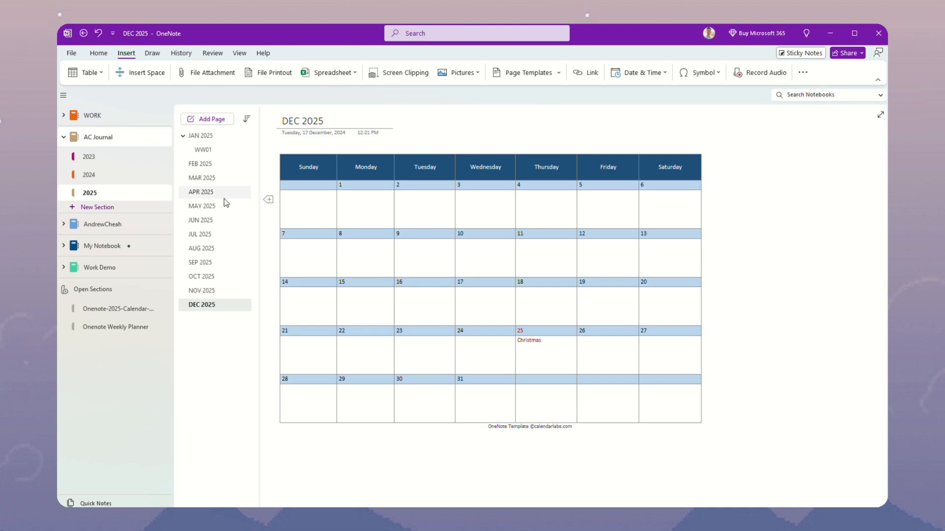
pyautogui.moveTo(202, 135)
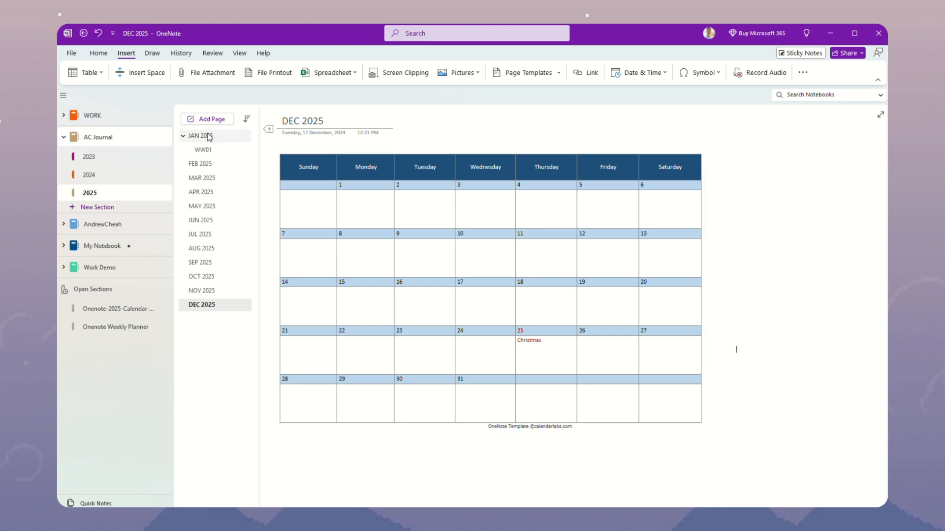
pyautogui.click(199, 135)
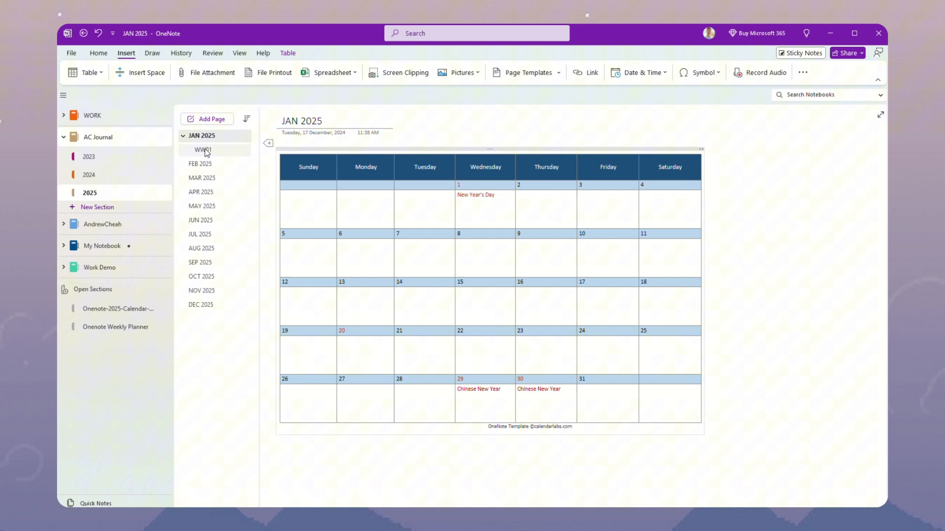
pyautogui.click(203, 150)
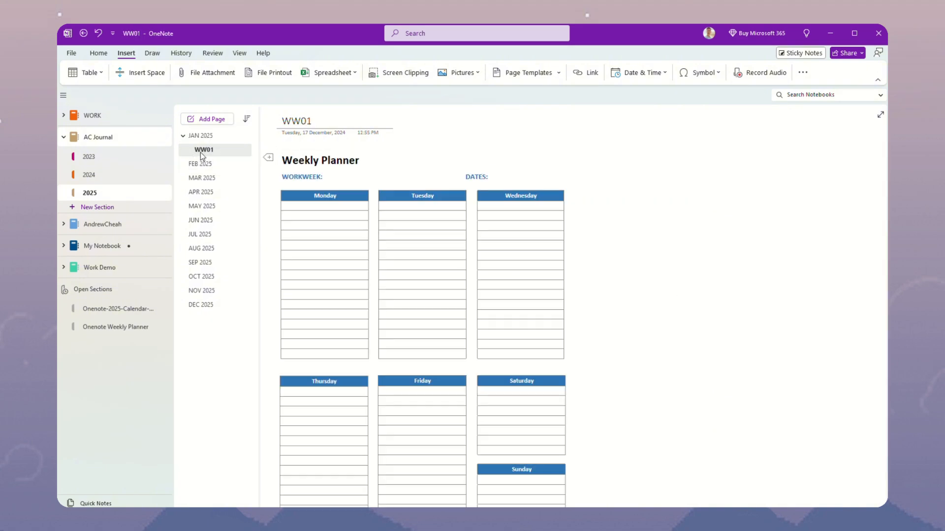
pyautogui.click(677, 291)
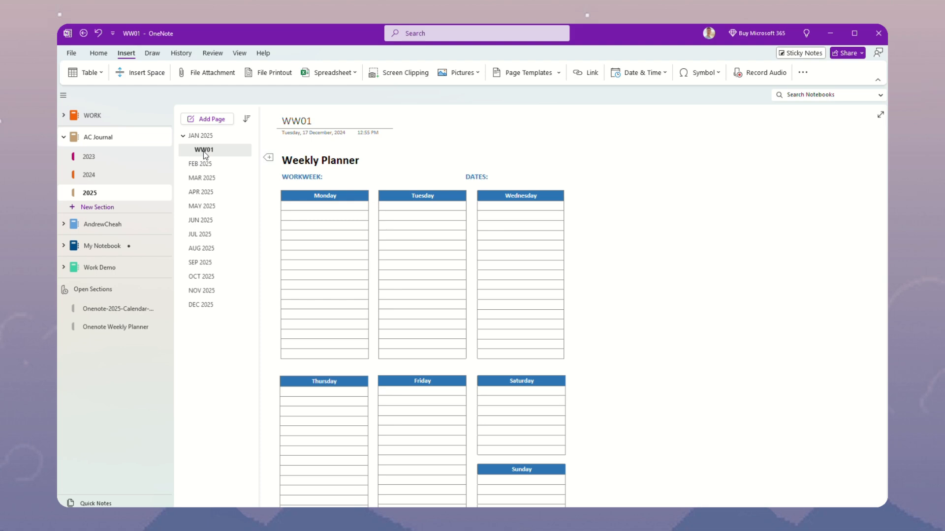
pyautogui.click(201, 135)
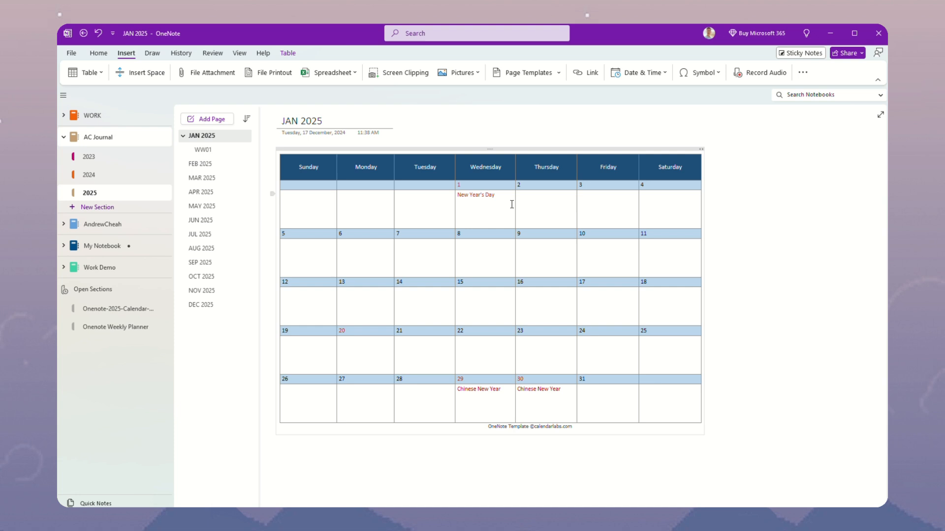
pyautogui.doubleClick(476, 195)
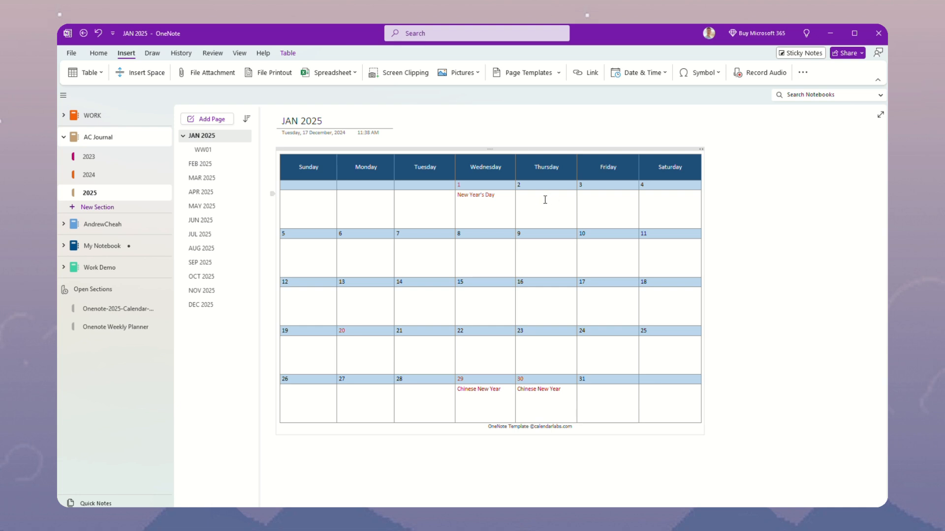
pyautogui.write('jsfljsl')
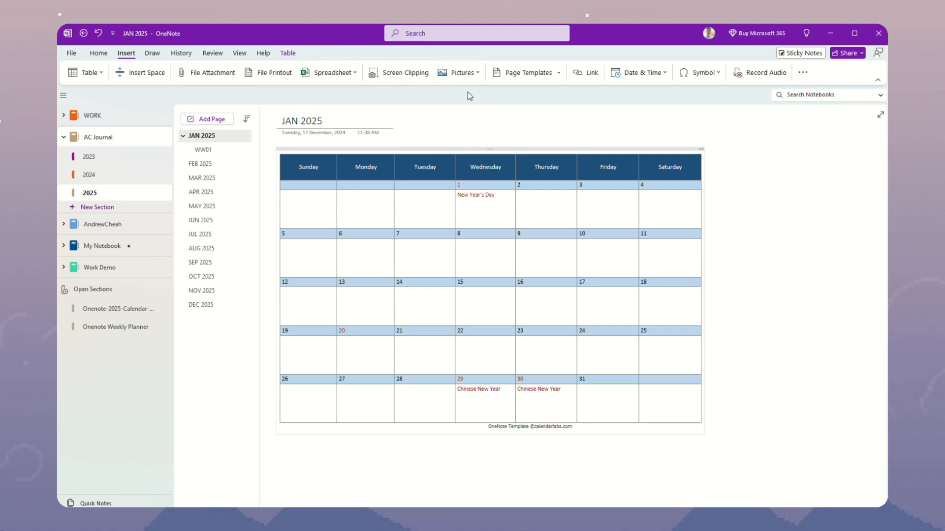
# Insert Onenote Webclip_rasa2024.jpg from Downloads into the first-week Monday cell.
pyautogui.click(462, 71)
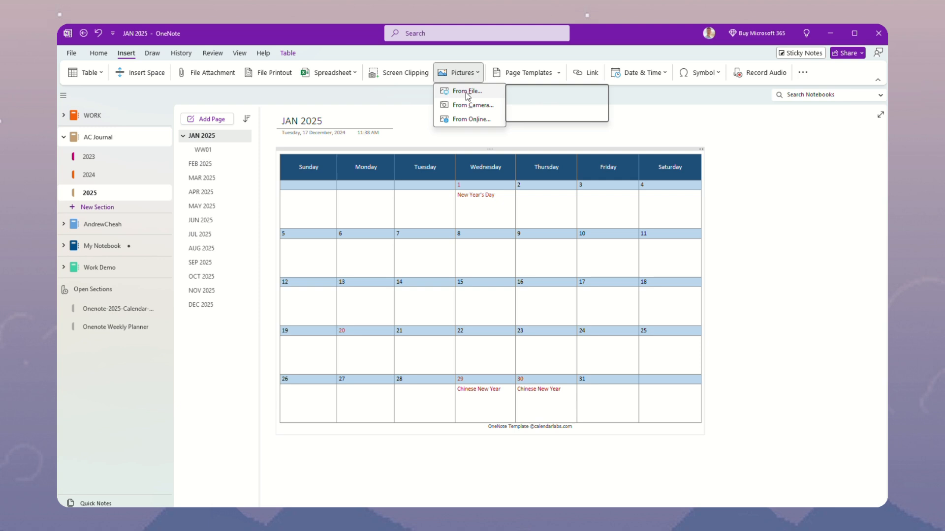
pyautogui.click(466, 91)
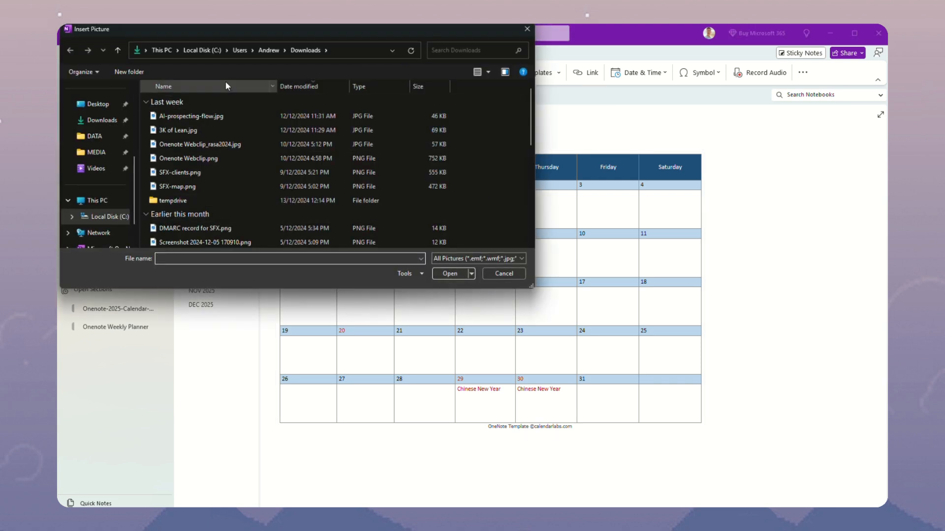
pyautogui.click(200, 143)
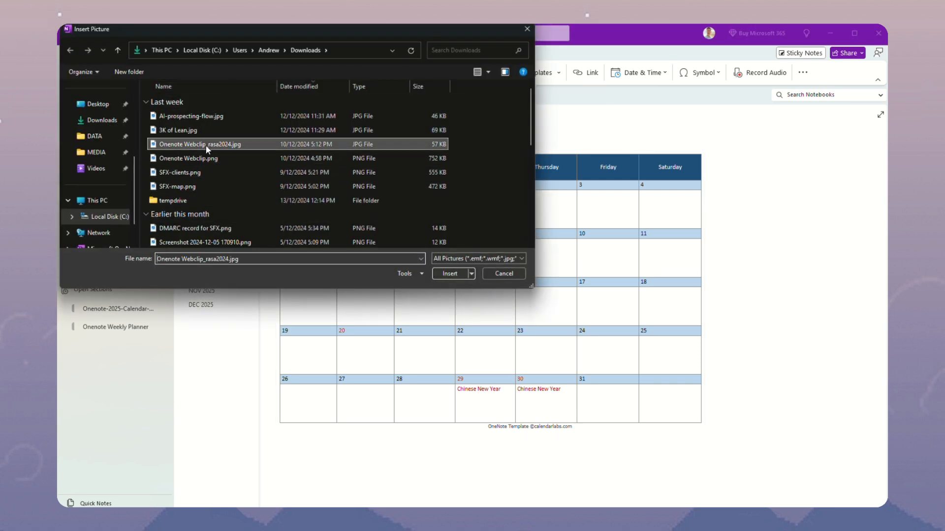
pyautogui.click(450, 272)
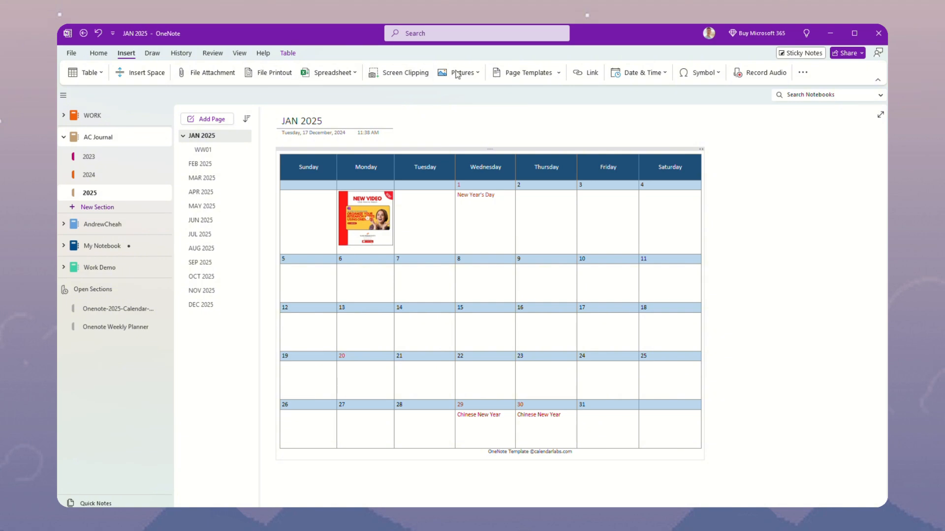
# Insert the Onenote Webclip.png image below the first one in the same Monday cell.
pyautogui.click(461, 72)
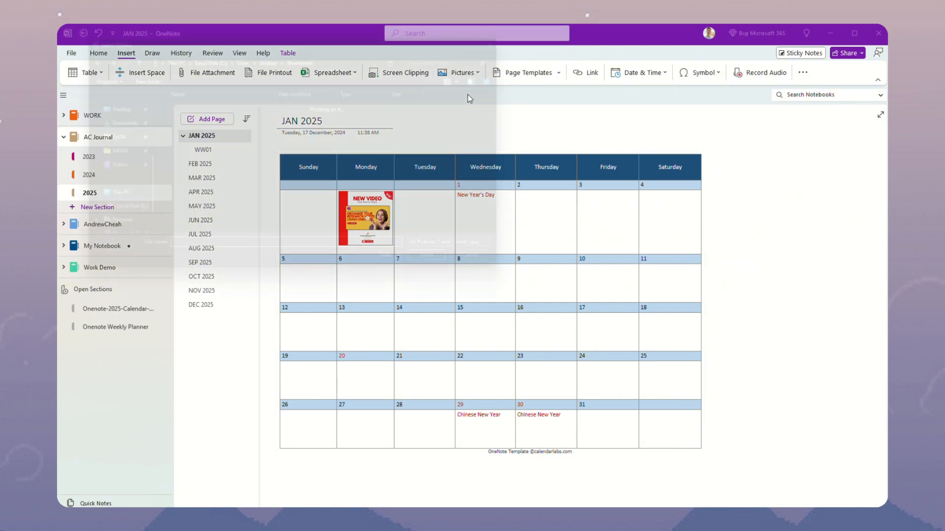
pyautogui.click(459, 72)
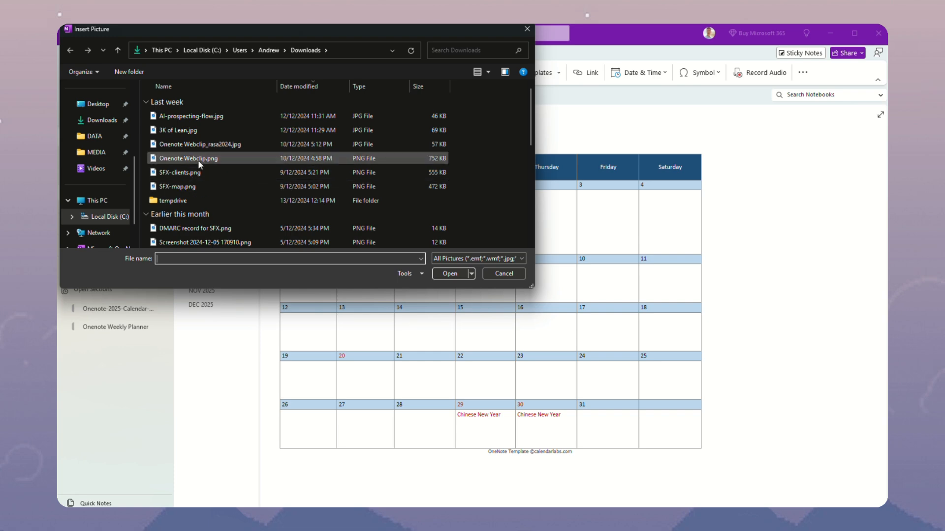
pyautogui.click(448, 273)
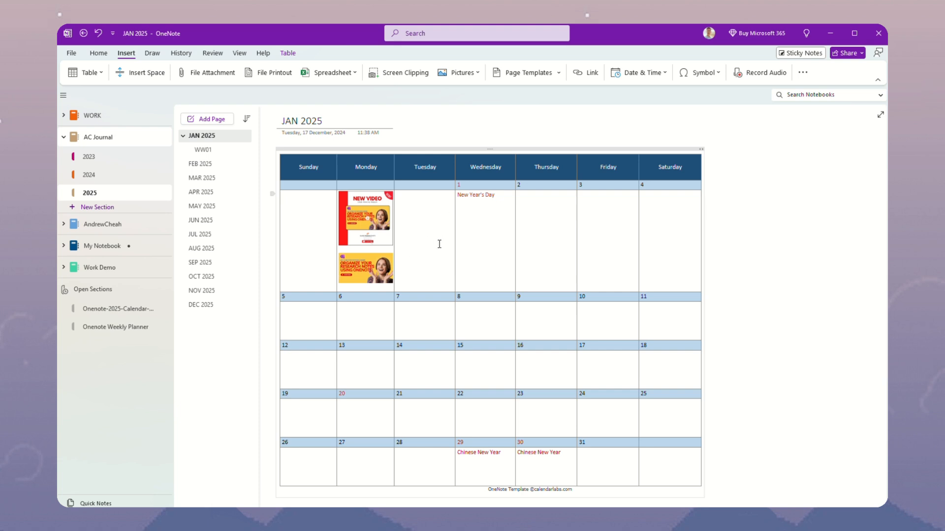
pyautogui.moveTo(415, 210)
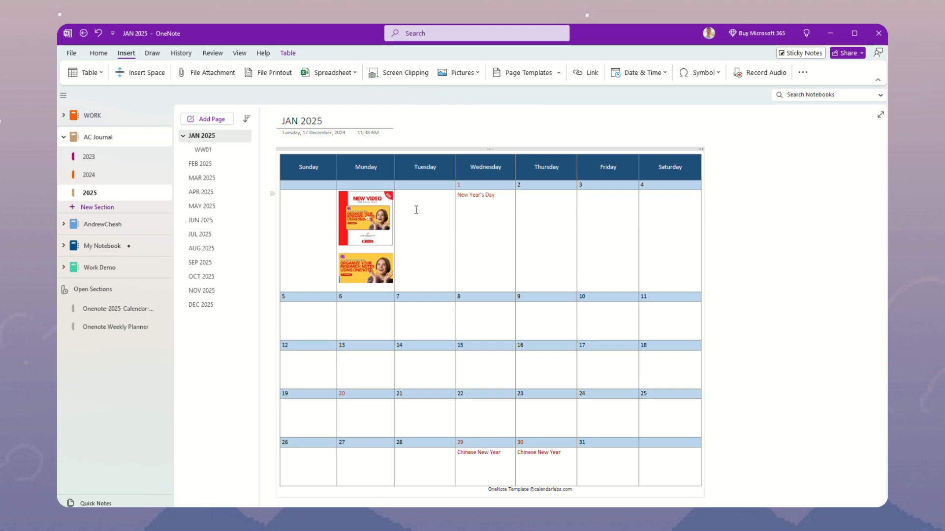
pyautogui.moveTo(404, 202)
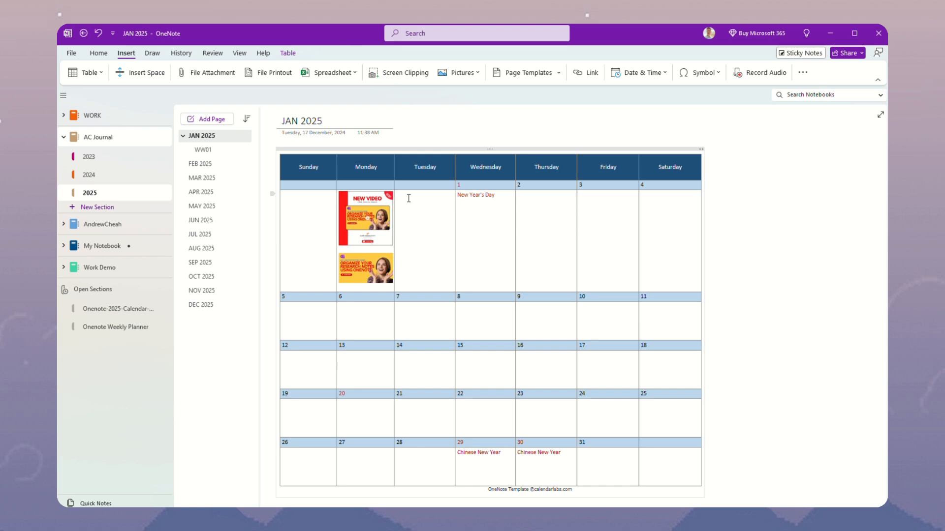
# Insert a food photo into the first Tuesday cell, then go to the WW01 weekly planner page.
pyautogui.click(396, 195)
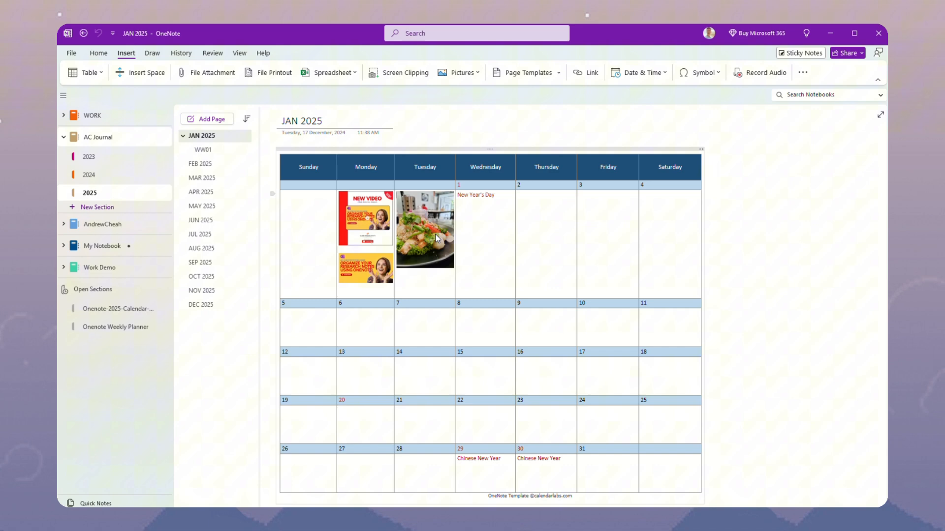
pyautogui.click(424, 229)
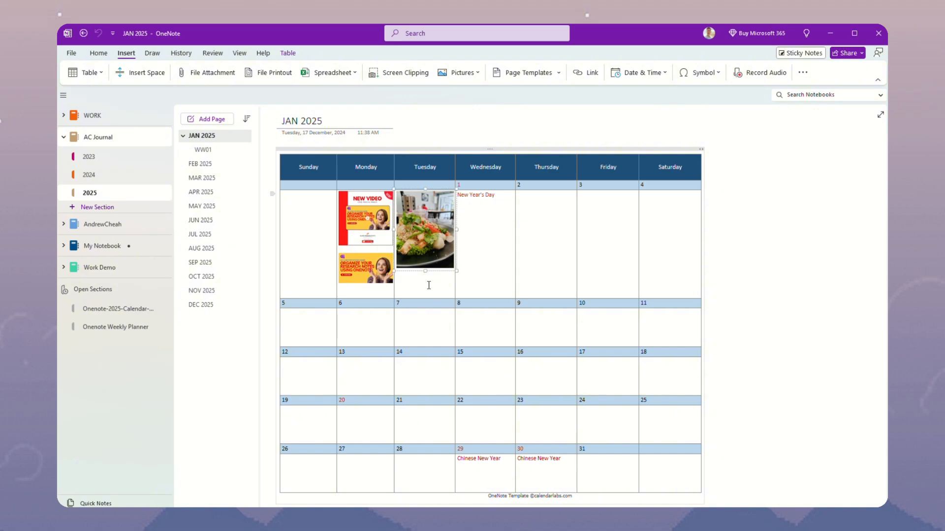
pyautogui.moveTo(433, 249)
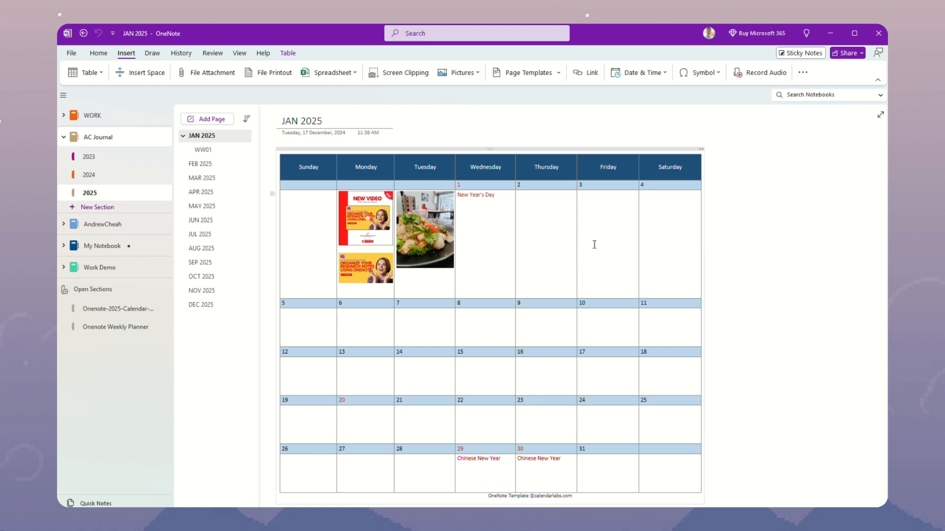
pyautogui.moveTo(595, 377)
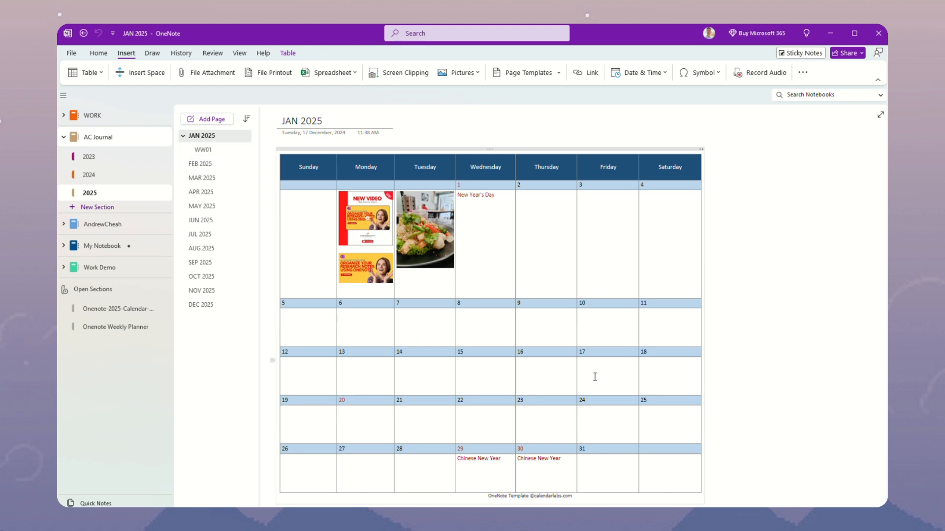
pyautogui.moveTo(577, 176)
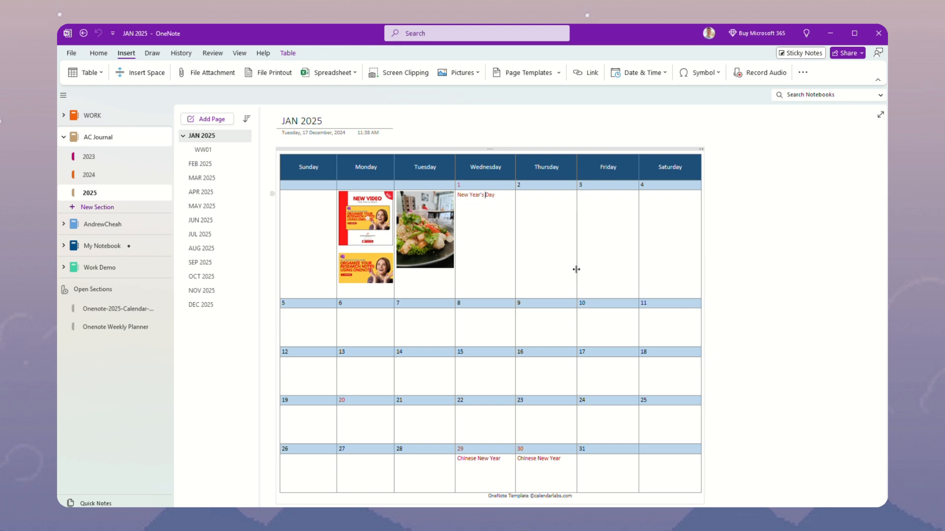
pyautogui.moveTo(626, 269)
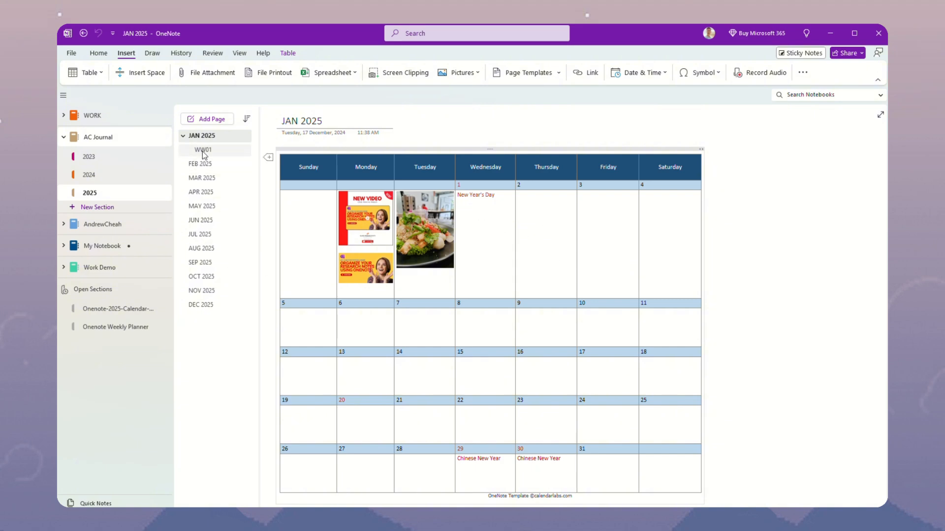
pyautogui.click(485, 195)
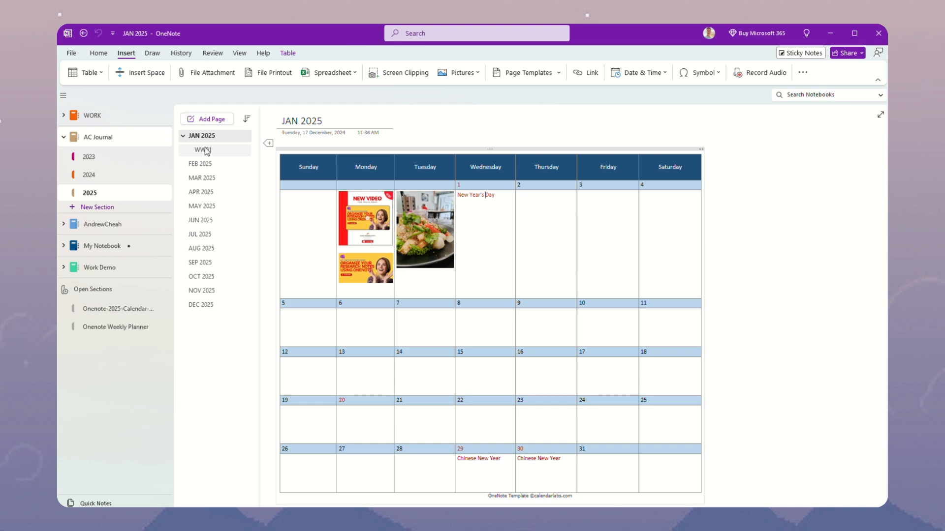
pyautogui.click(203, 149)
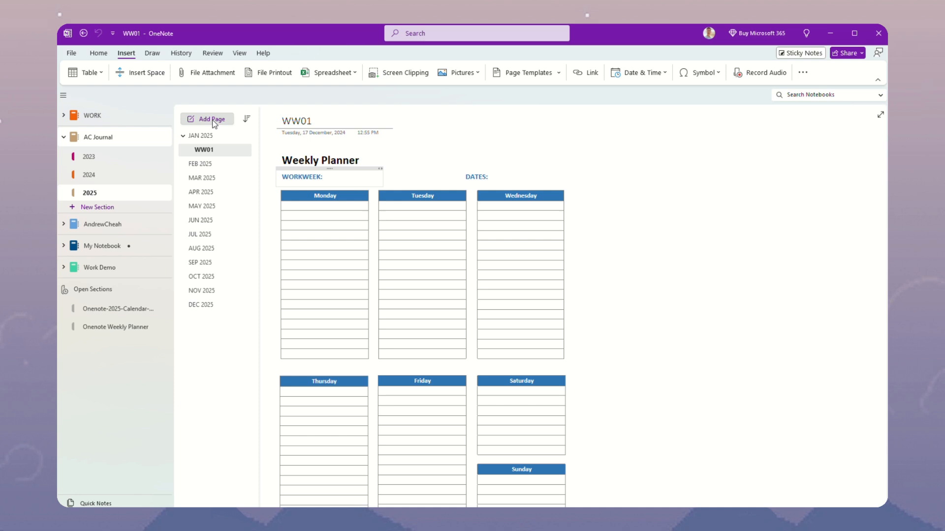
# Create a blank page titled WW02 in the 2025 section and bring up its page actions.
pyautogui.click(207, 119)
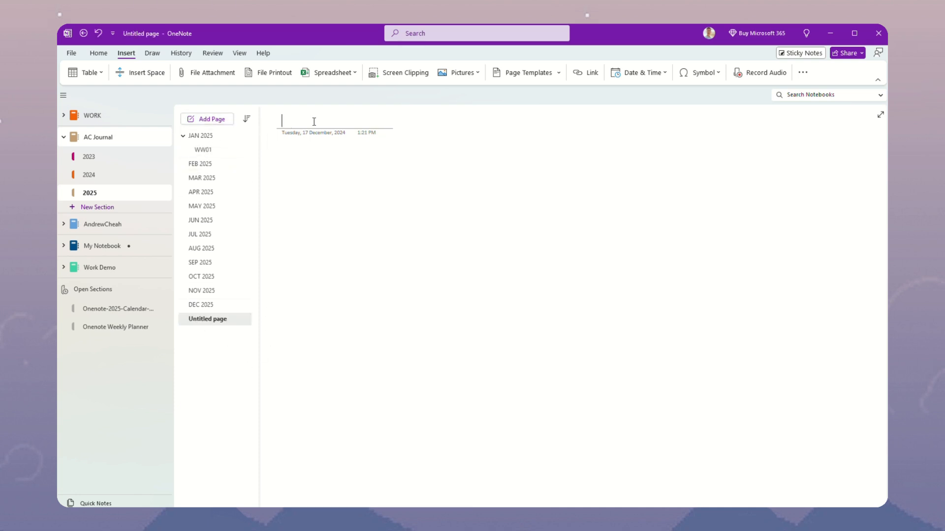
pyautogui.write('WW02')
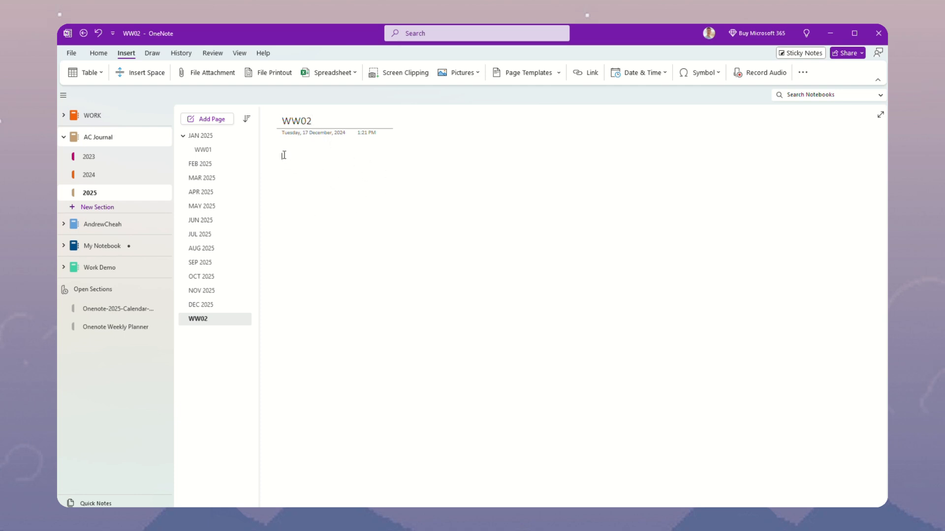
pyautogui.moveTo(344, 159)
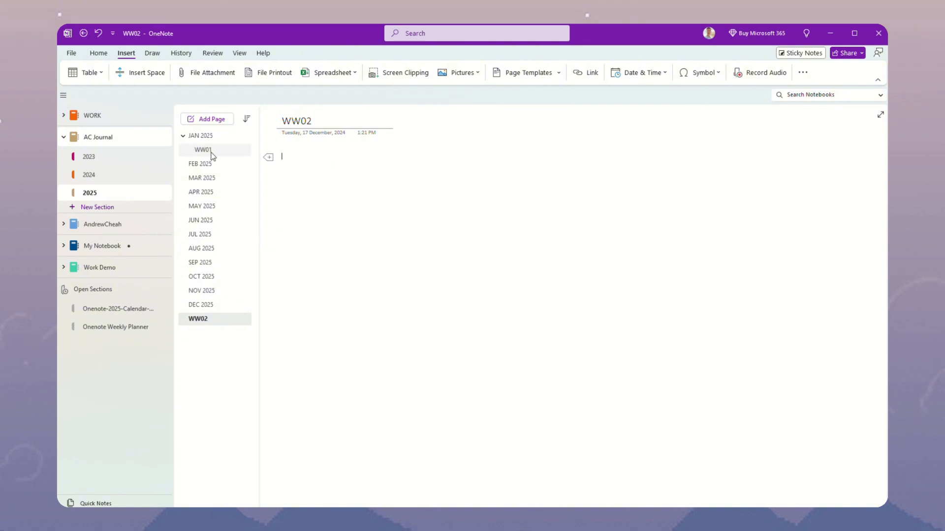
pyautogui.click(202, 149)
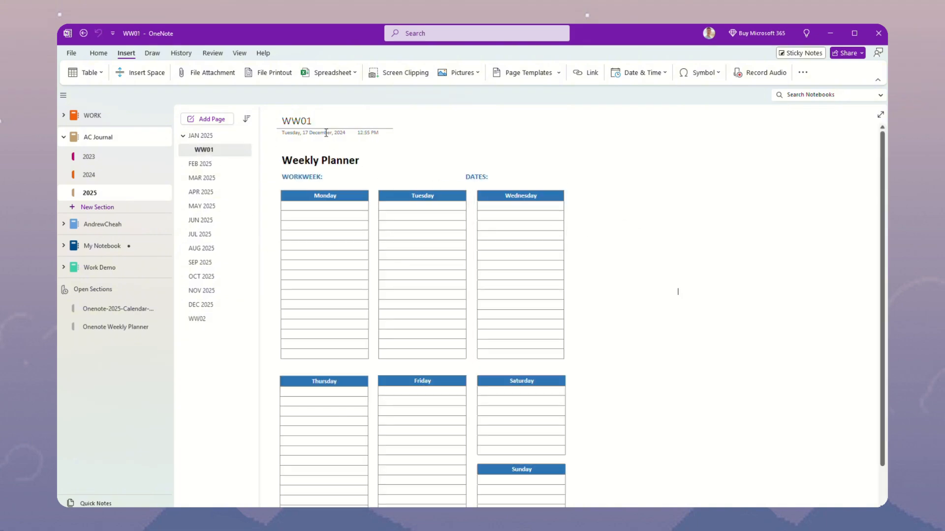
pyautogui.rightClick(197, 318)
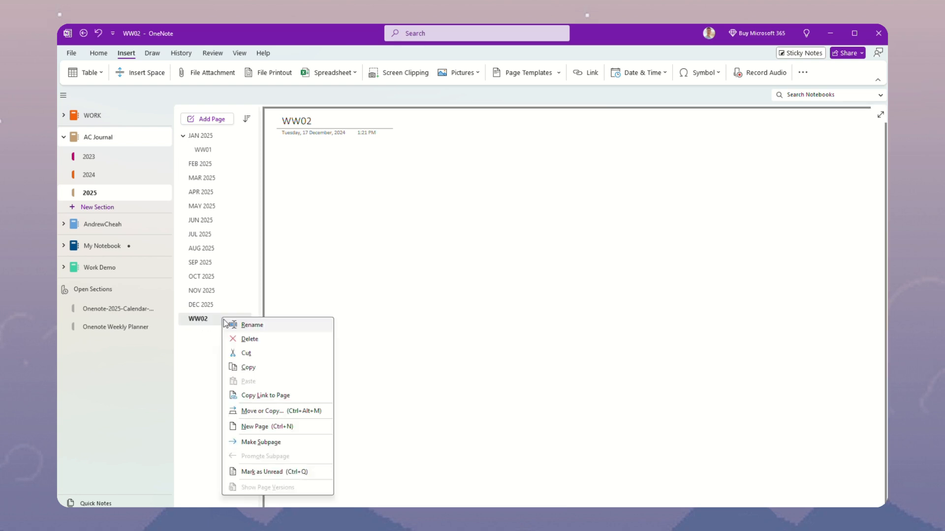
# Delete the blank WW02 page and save WW01 as a custom template named WK-PLANNER 2025.
pyautogui.click(202, 150)
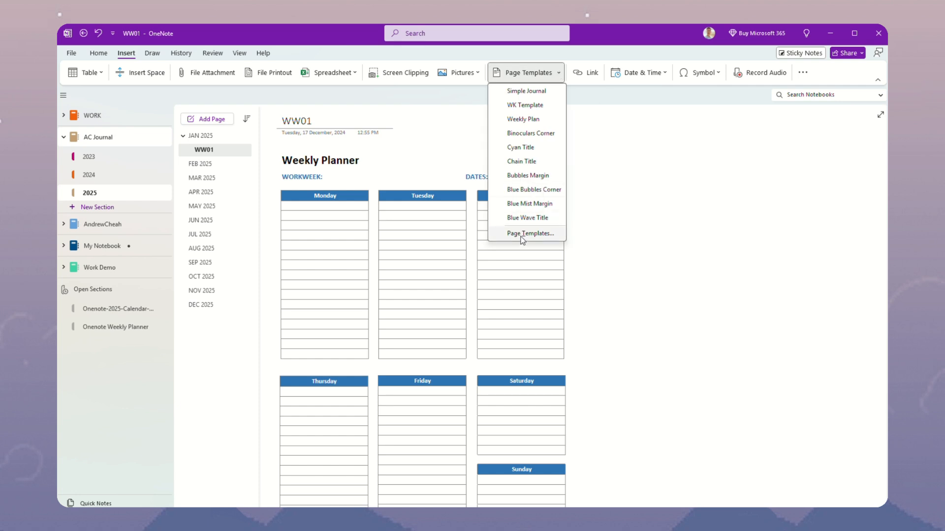
pyautogui.click(530, 235)
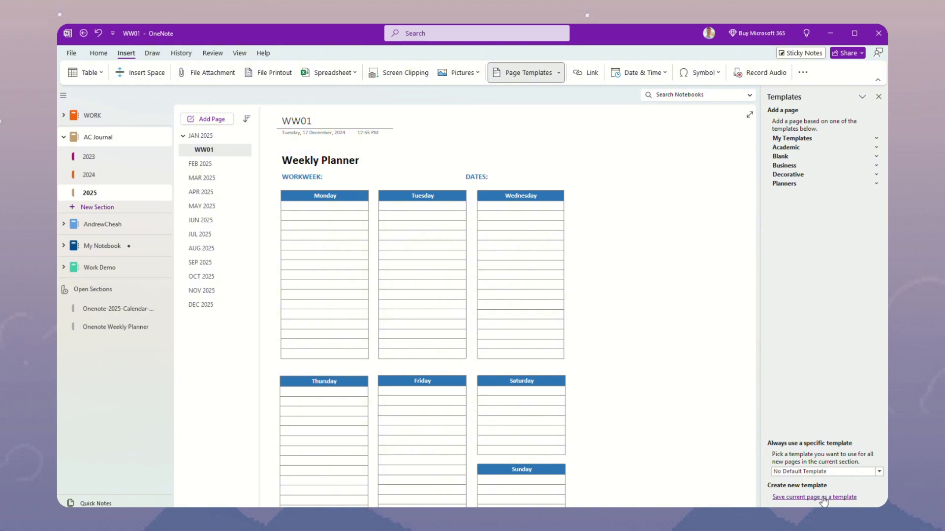
pyautogui.click(814, 497)
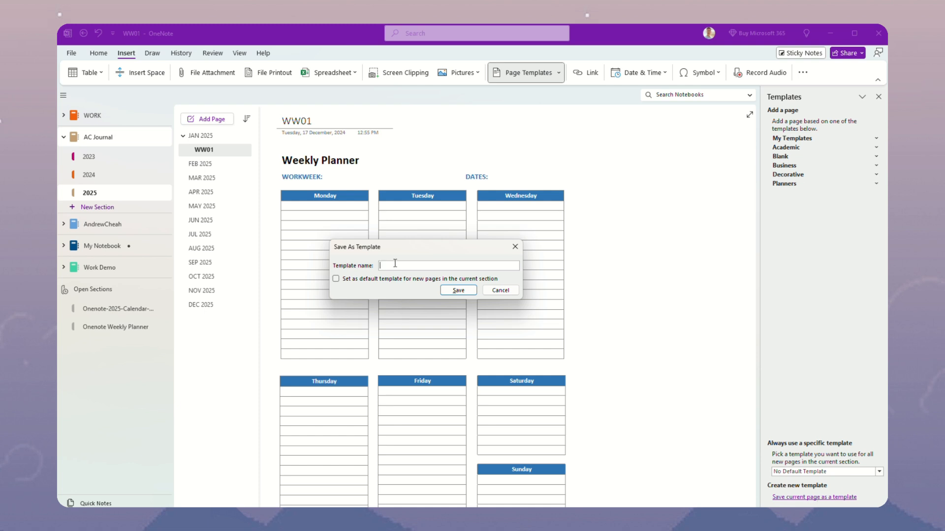
pyautogui.write('WK-PLANNER')
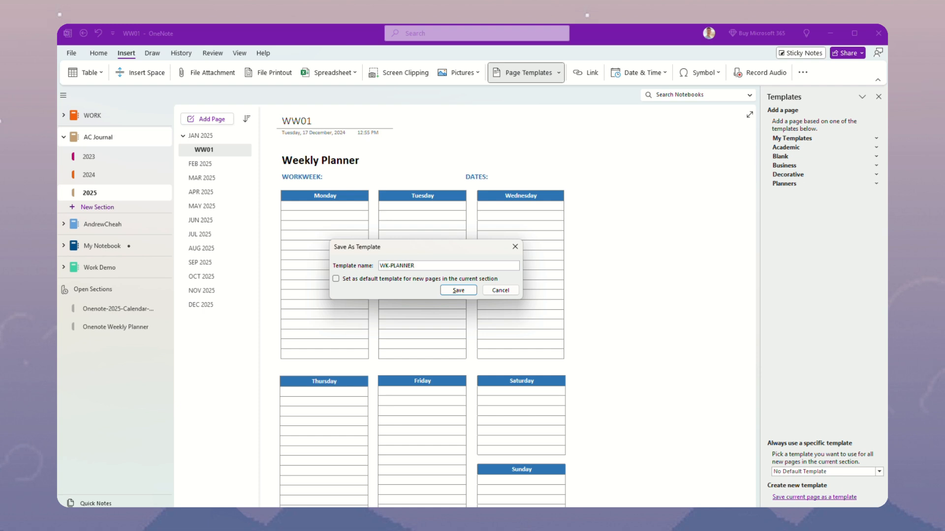
pyautogui.write('2025')
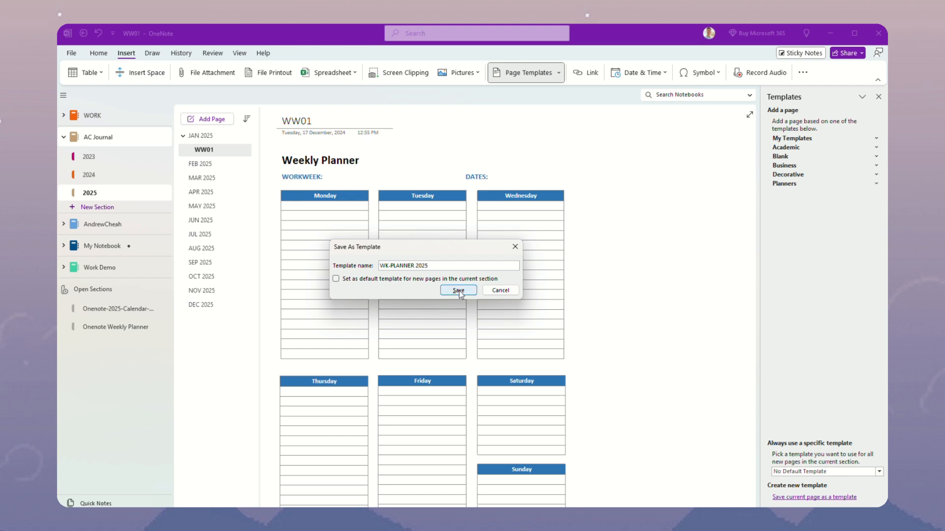
pyautogui.click(458, 291)
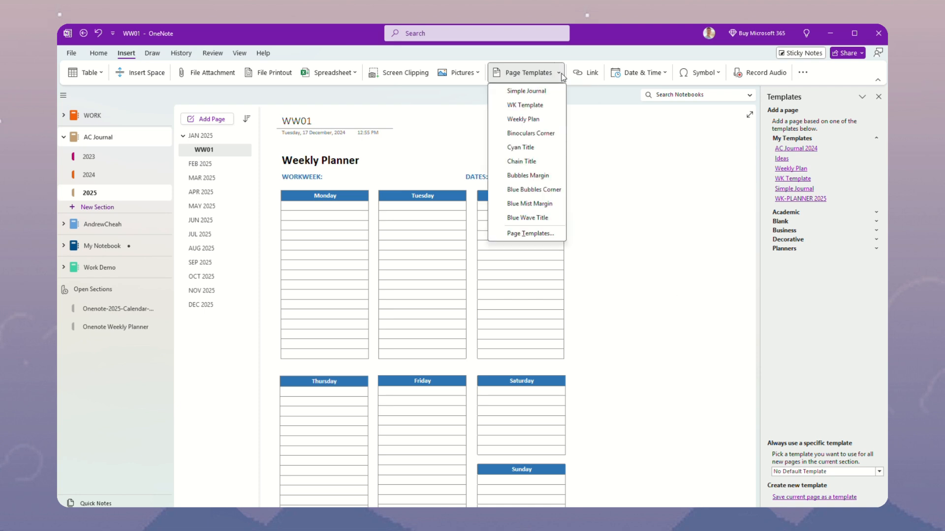
pyautogui.moveTo(529, 235)
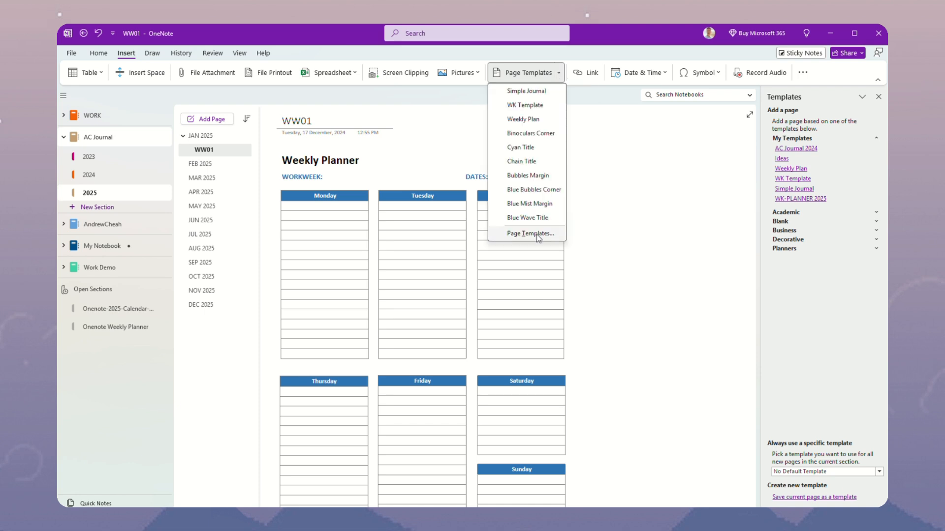
pyautogui.moveTo(522, 160)
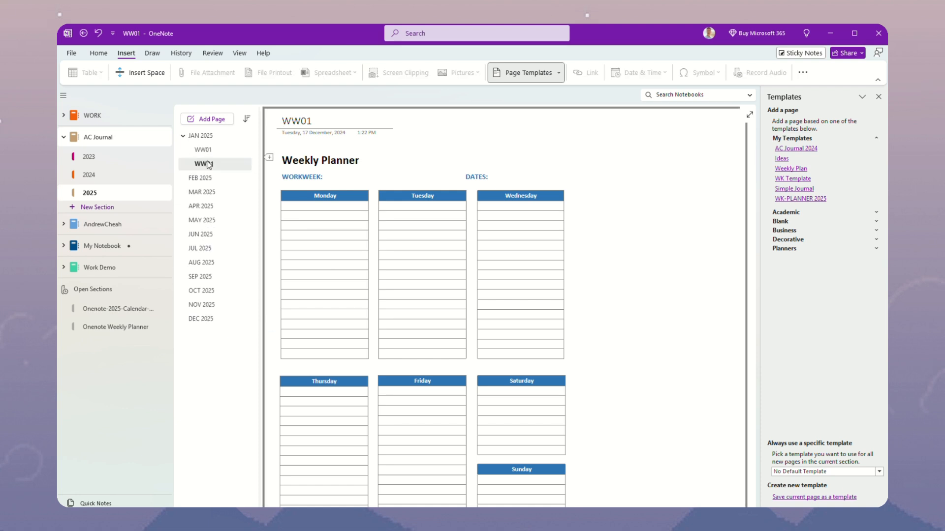
# Create a WW02 page from the WK-PLANNER 2025 template placed under JAN 2025 after WW01.
pyautogui.click(203, 150)
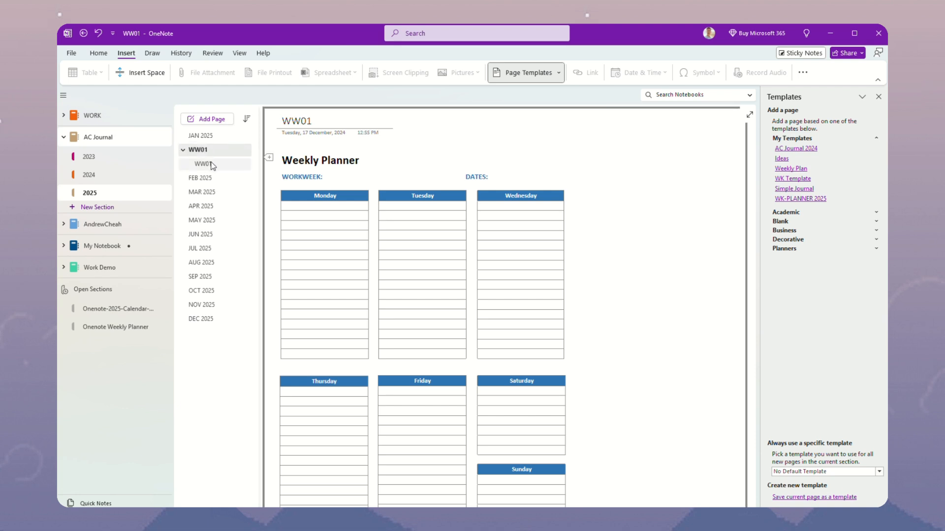
pyautogui.click(200, 163)
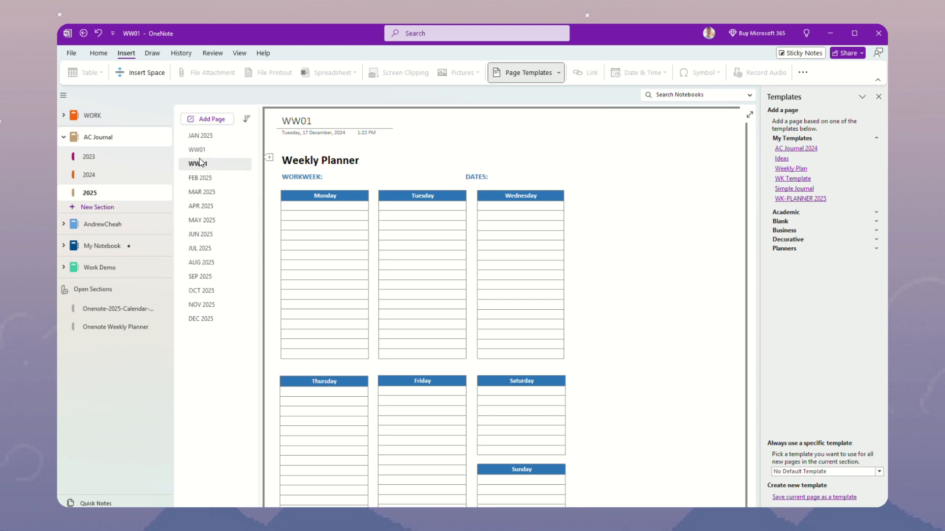
pyautogui.click(196, 150)
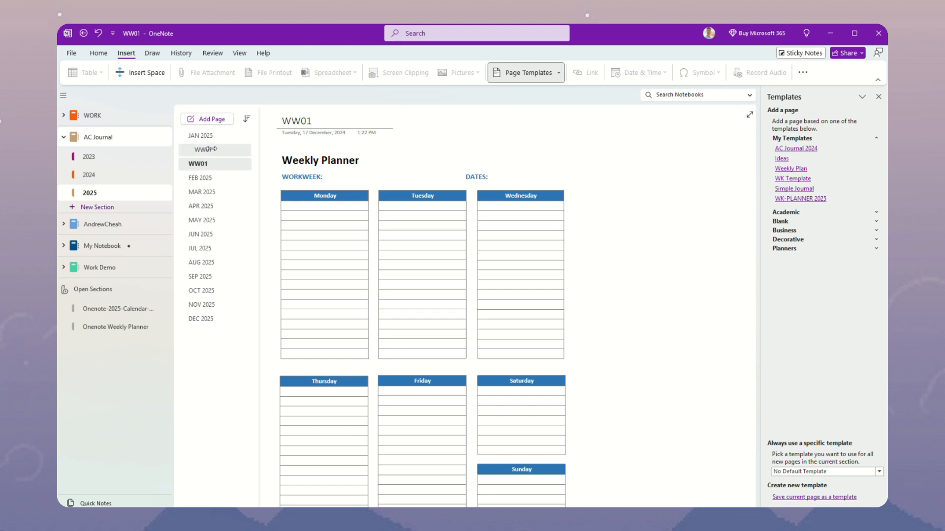
pyautogui.click(201, 135)
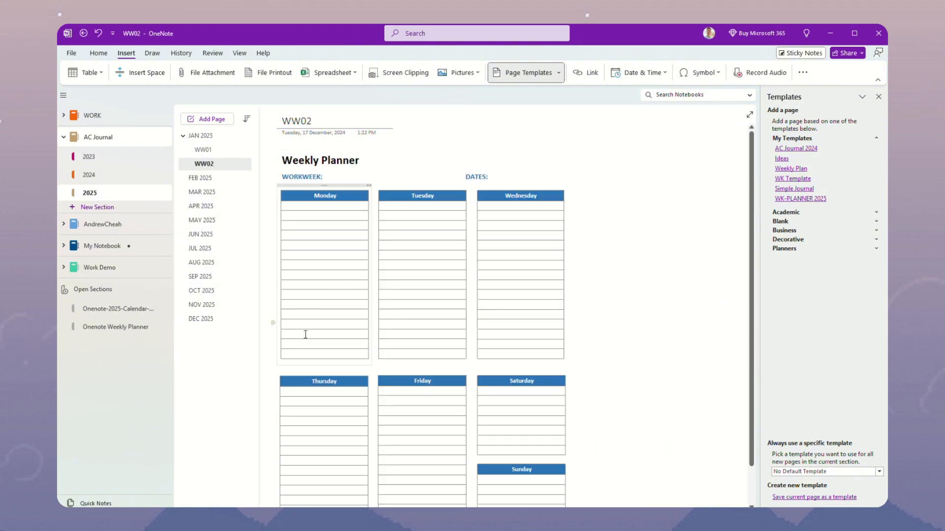
# Enter workweek 02 and dates 23/Jan to 5/Jan on WW02, checking the JAN 2025 calendar.
pyautogui.click(344, 177)
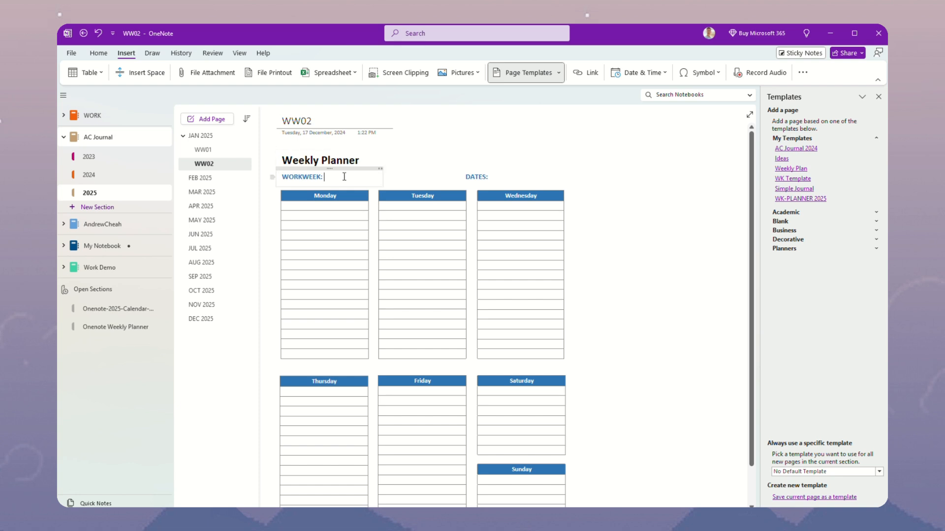
pyautogui.write('02')
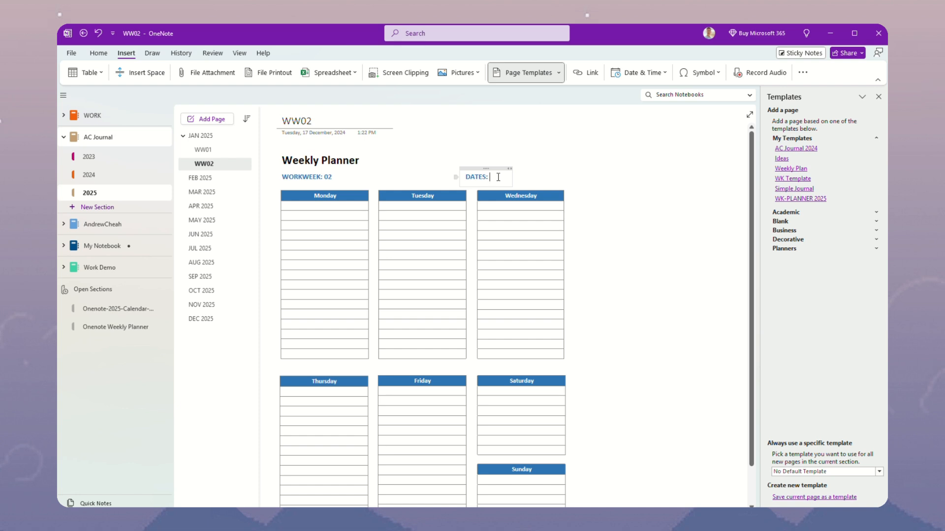
pyautogui.write('23')
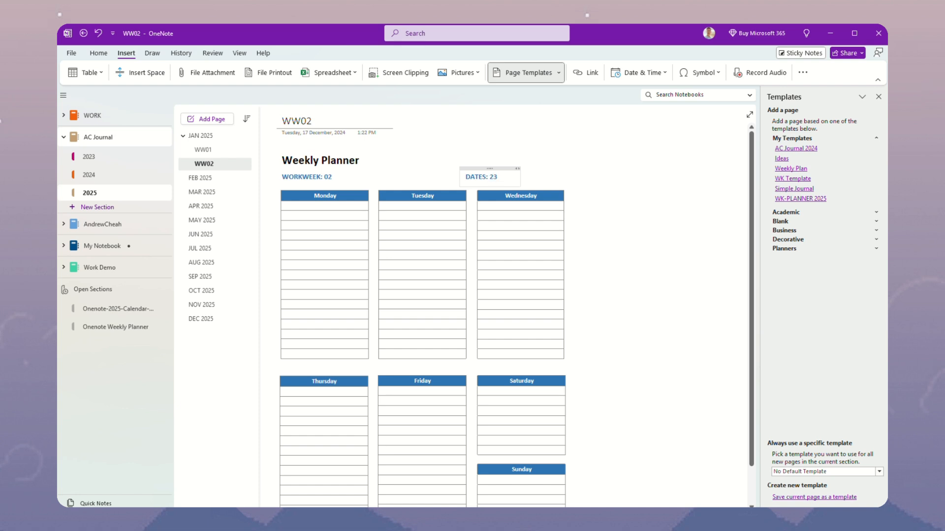
pyautogui.write('/')
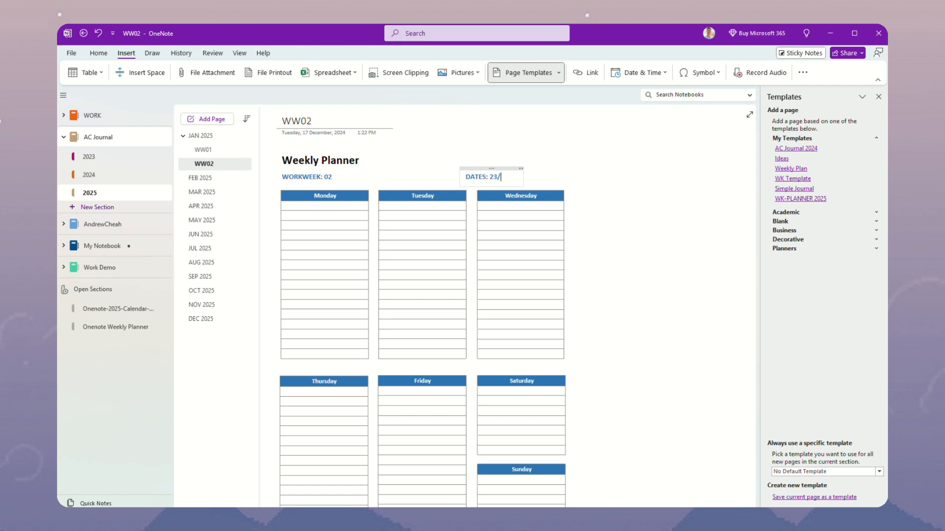
pyautogui.write('Jan')
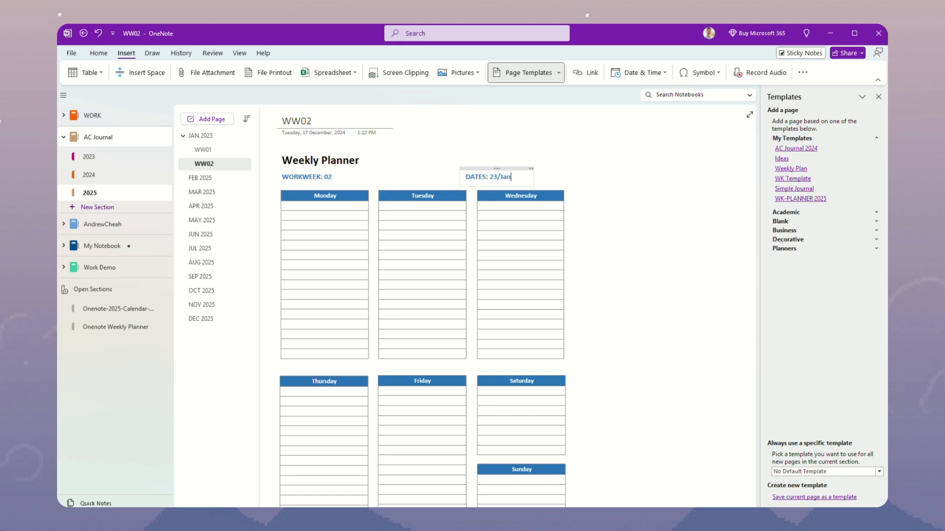
pyautogui.click(201, 136)
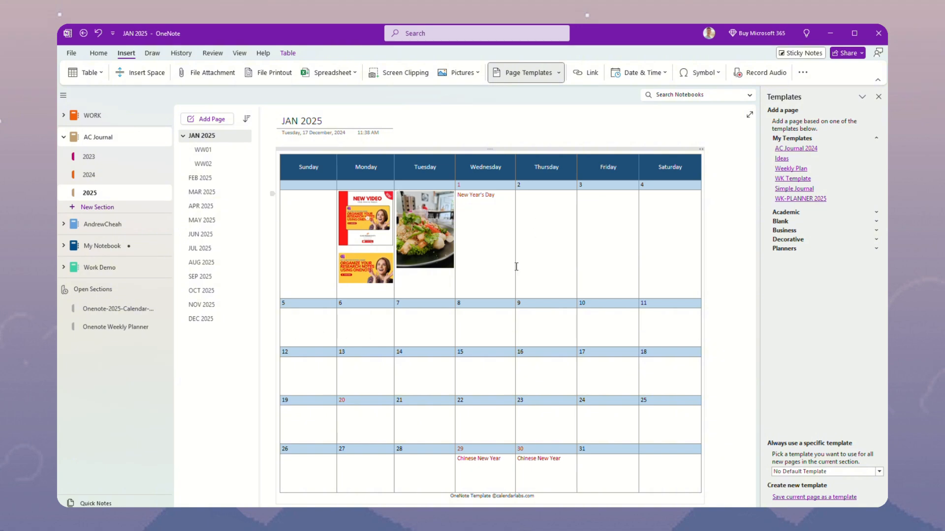
pyautogui.moveTo(310, 322)
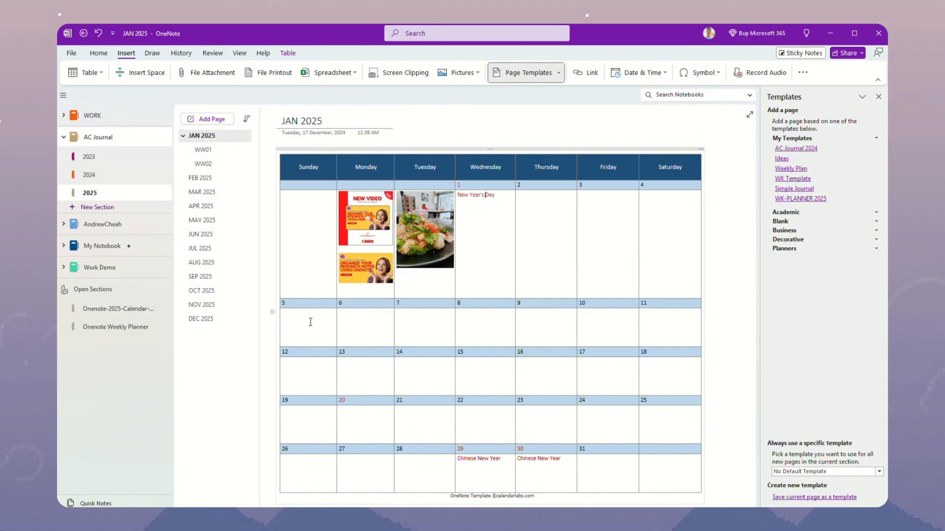
pyautogui.moveTo(665, 326)
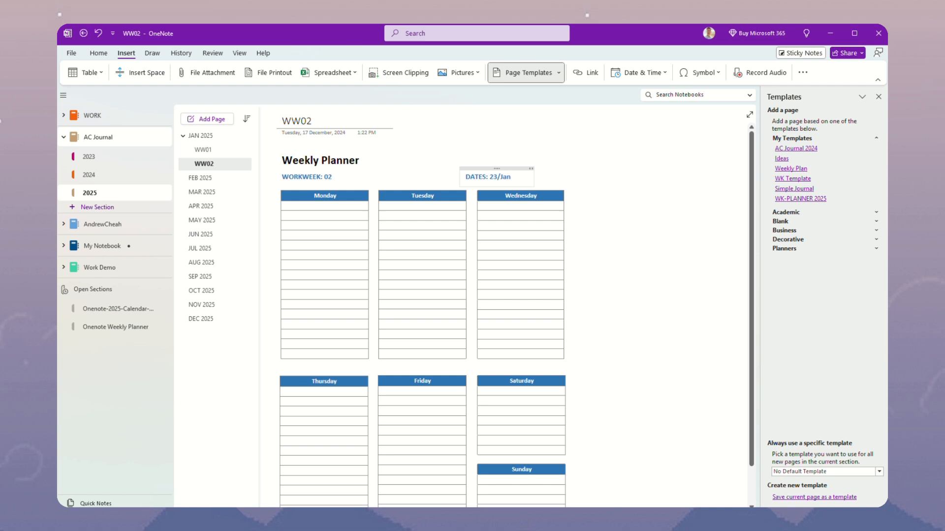
pyautogui.write('5/Jan')
pyautogui.write('0')
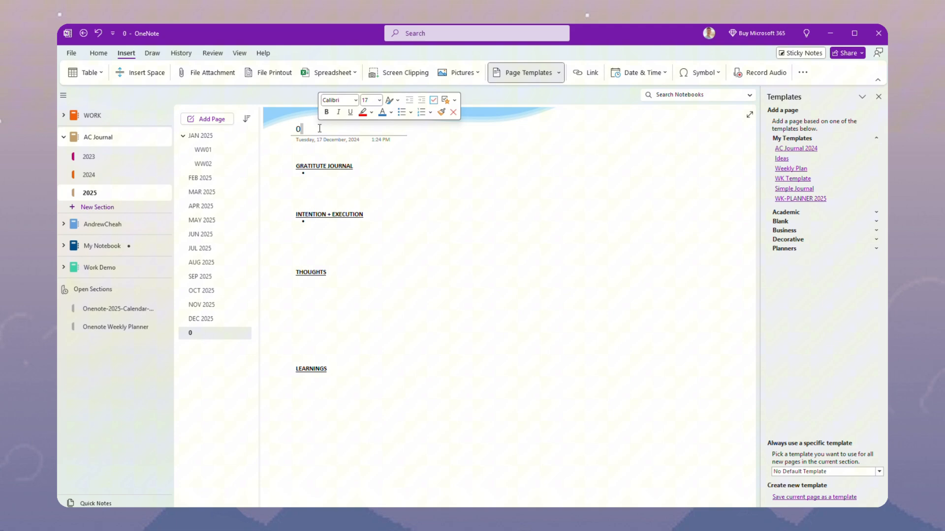
# Title the new Simple Journal page 0101 and move into its Gratitude Journal list.
pyautogui.write('101')
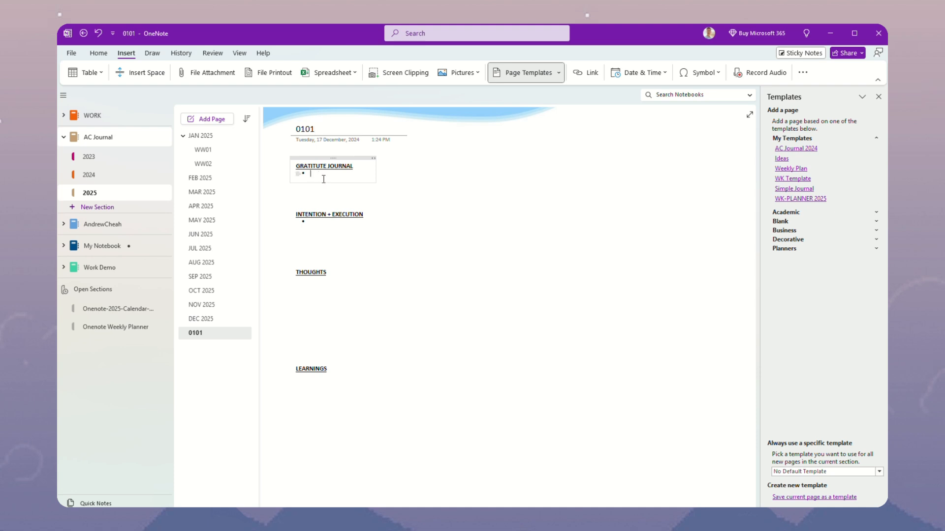
pyautogui.click(313, 227)
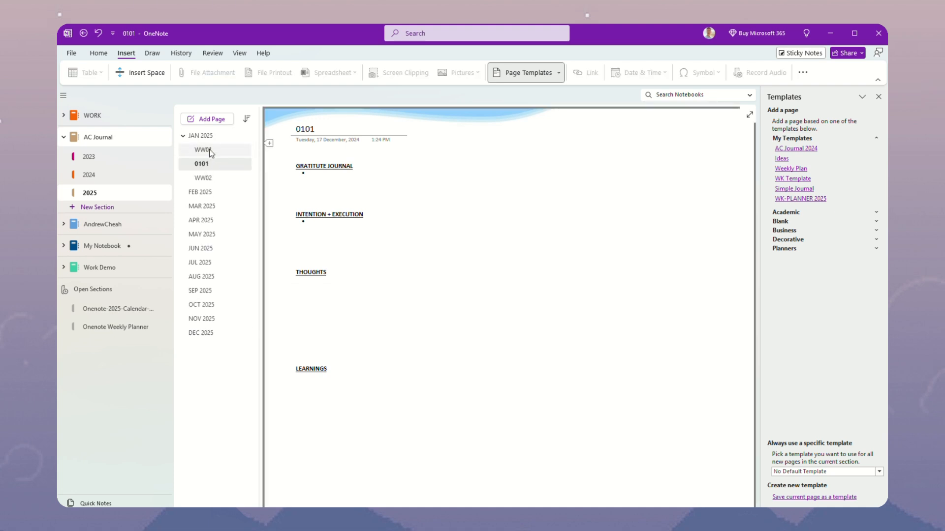
# Keep the 0101 journal page positioned under JAN 2025 between WW01 and WW02.
pyautogui.click(200, 164)
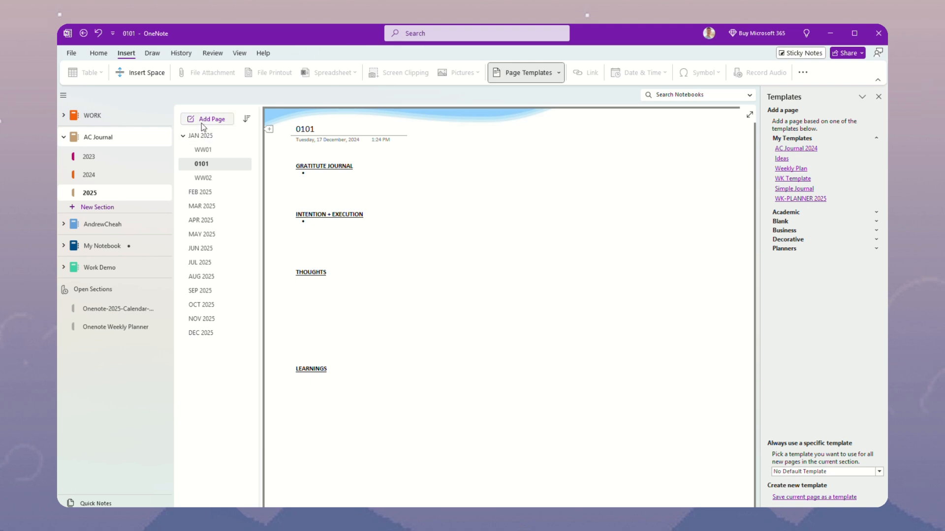
pyautogui.moveTo(227, 166)
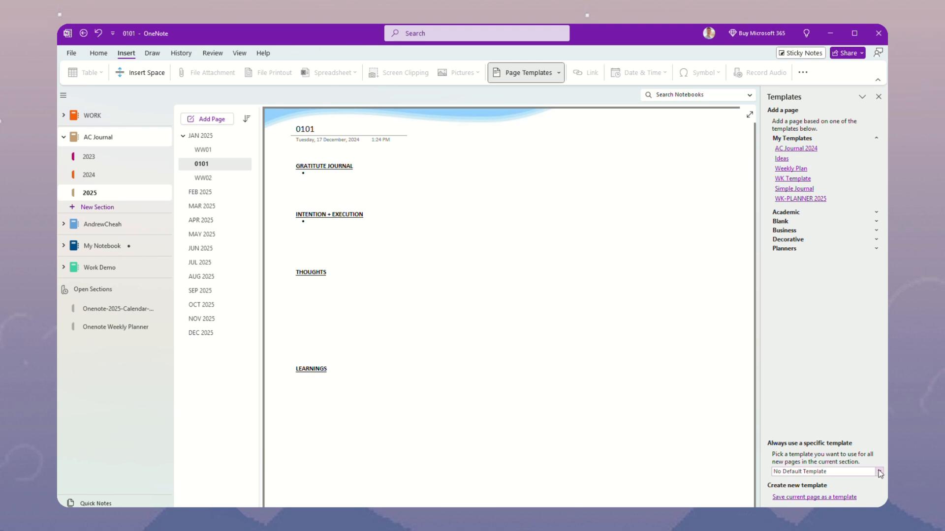
# Set 'Always use a specific template' to Simple Journal for the section.
pyautogui.click(877, 471)
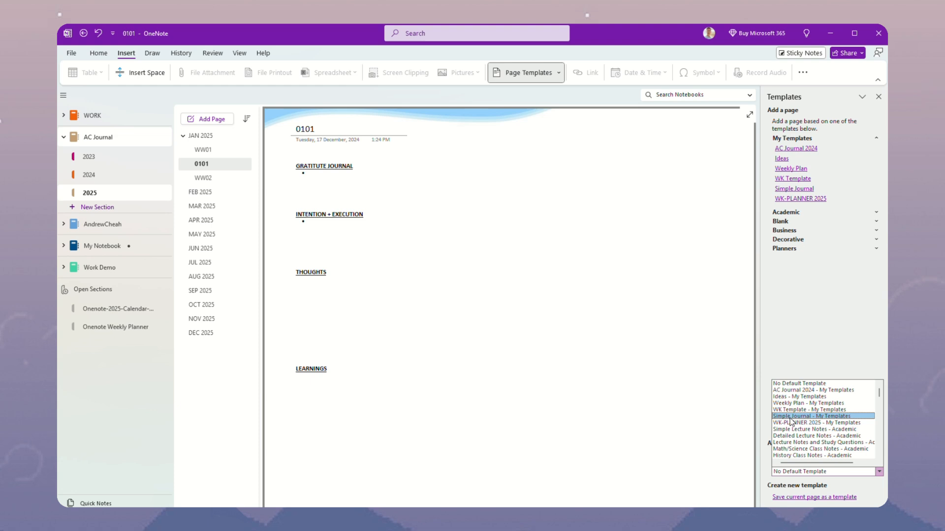
pyautogui.click(810, 415)
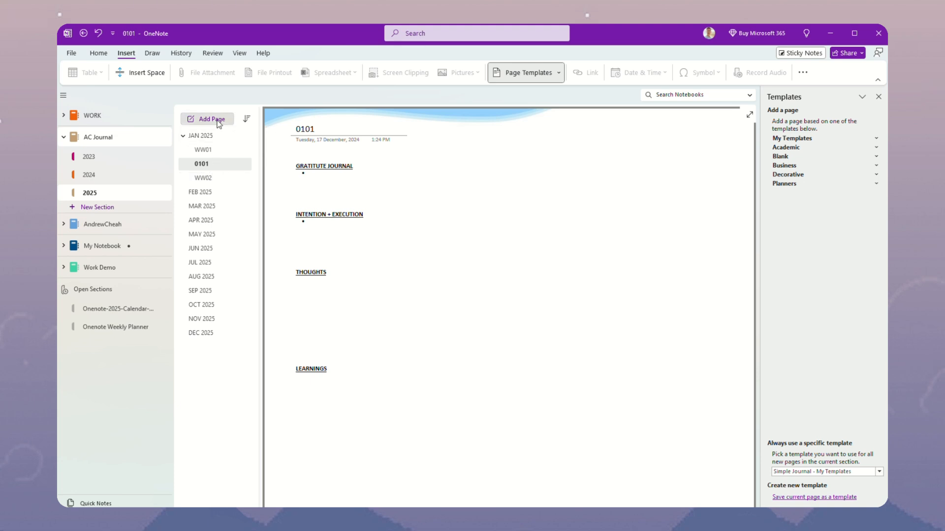
# Add a new 0102 journal page and move it under JAN 2025 after 0101.
pyautogui.click(210, 119)
pyautogui.write('0')
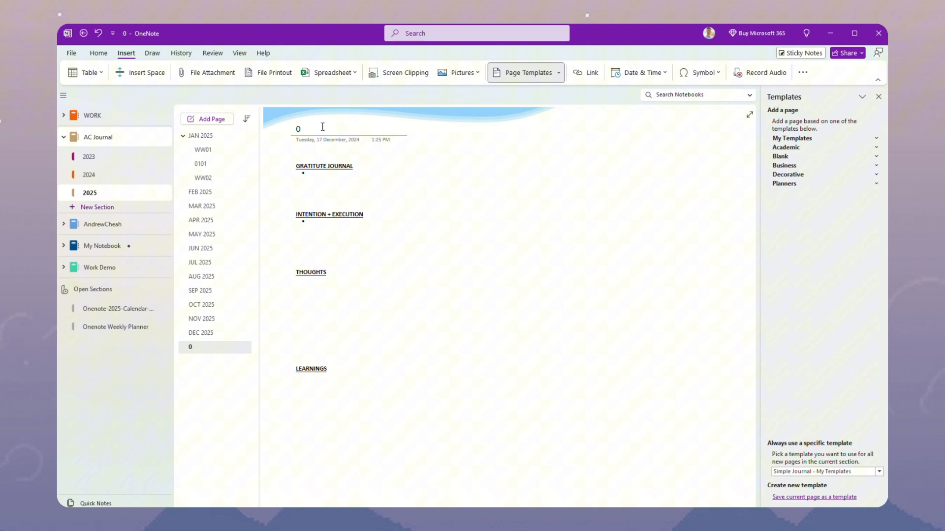
pyautogui.moveTo(342, 133)
pyautogui.write('102')
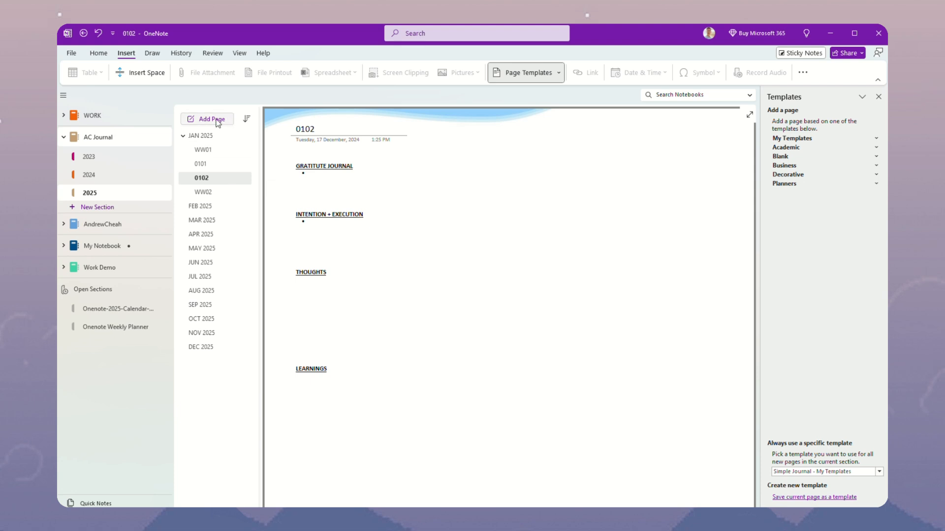
pyautogui.moveTo(227, 403)
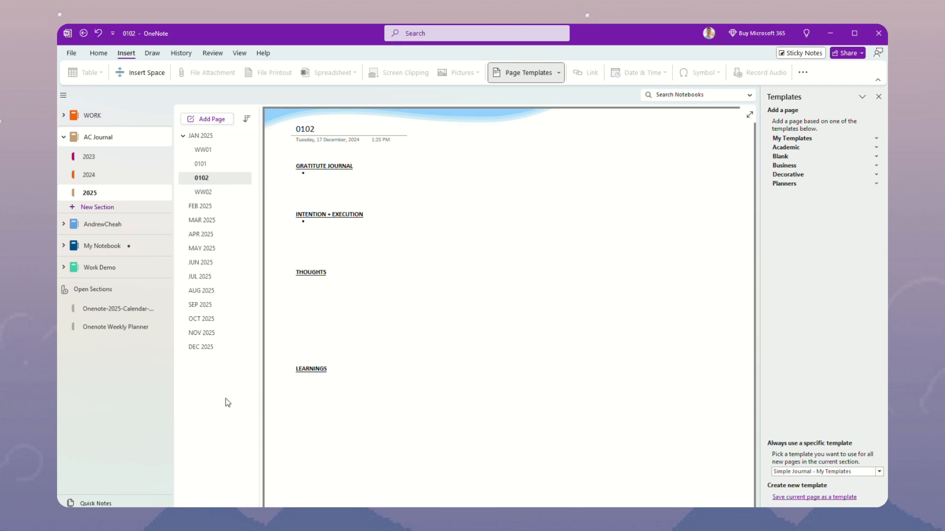
pyautogui.click(206, 118)
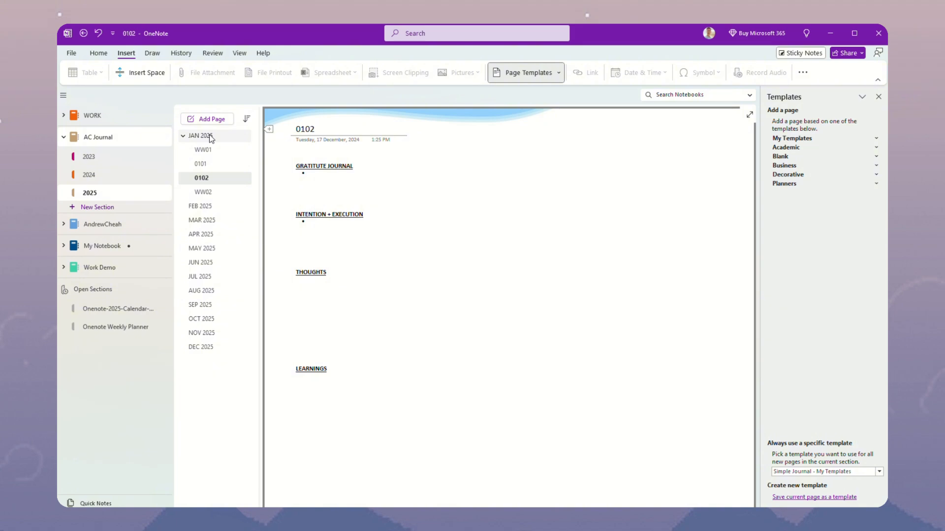
pyautogui.click(203, 150)
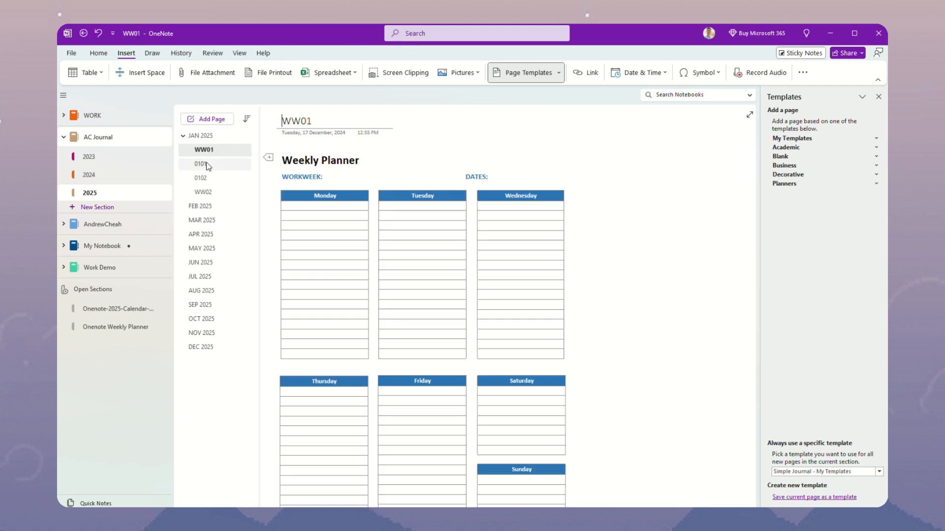
# View the 0101 journal page, then switch to the Onenote Weekly Planner section.
pyautogui.click(201, 163)
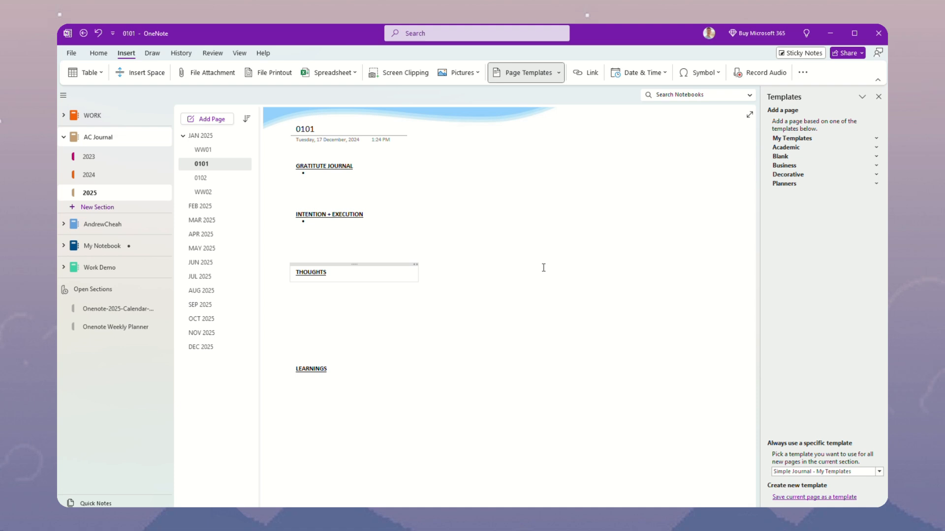
pyautogui.click(326, 271)
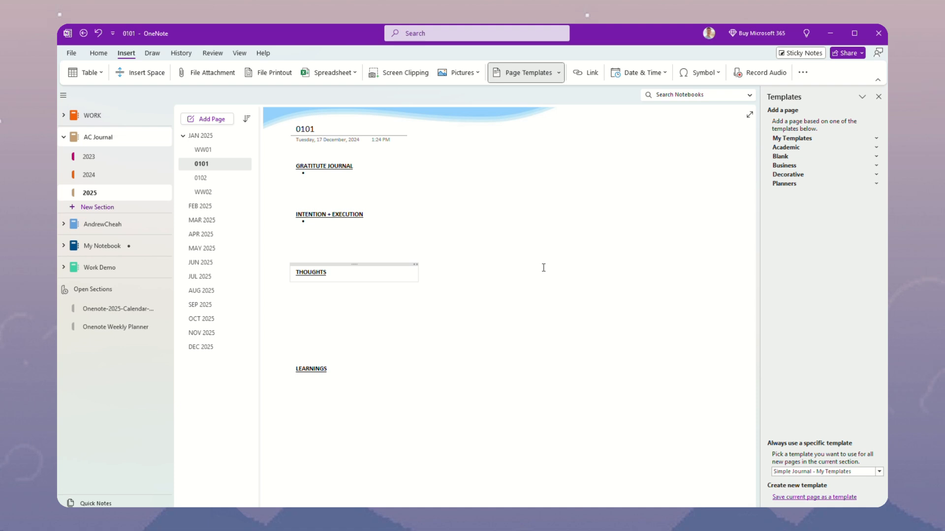
pyautogui.click(326, 272)
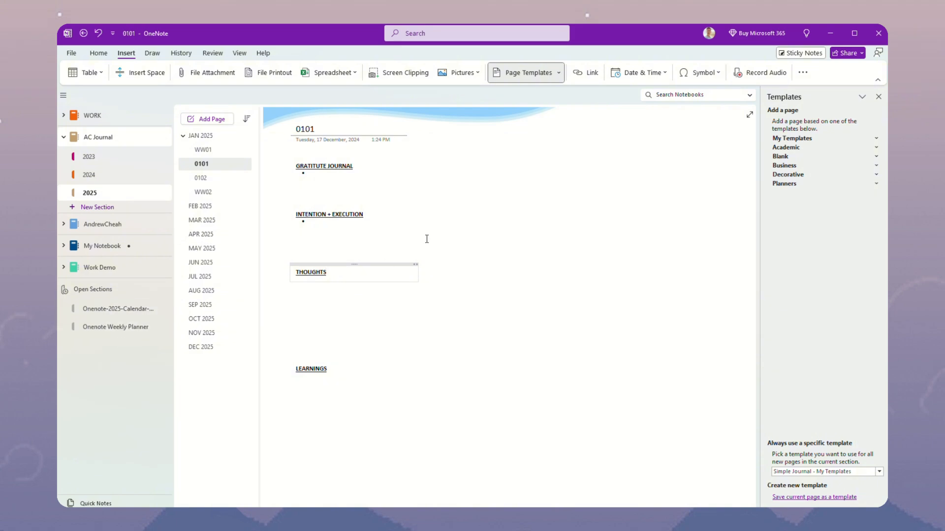
pyautogui.click(326, 272)
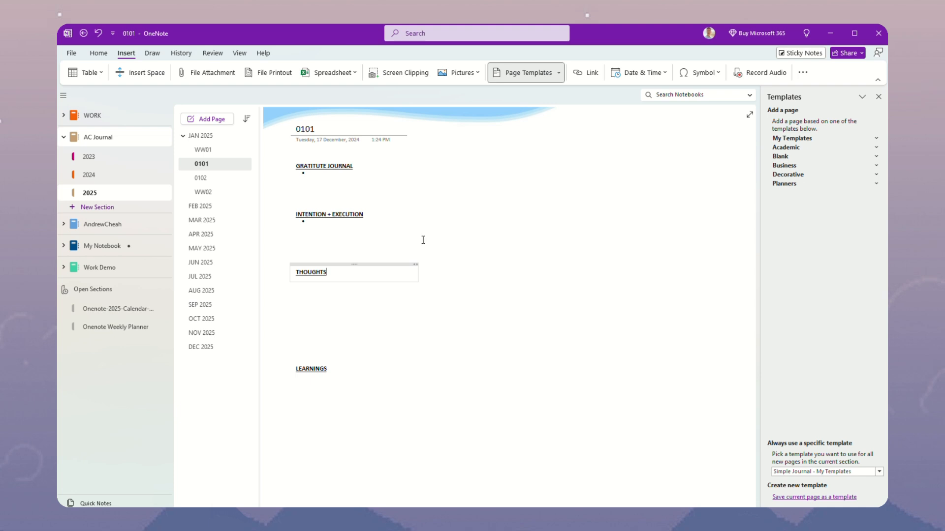
pyautogui.moveTo(318, 247)
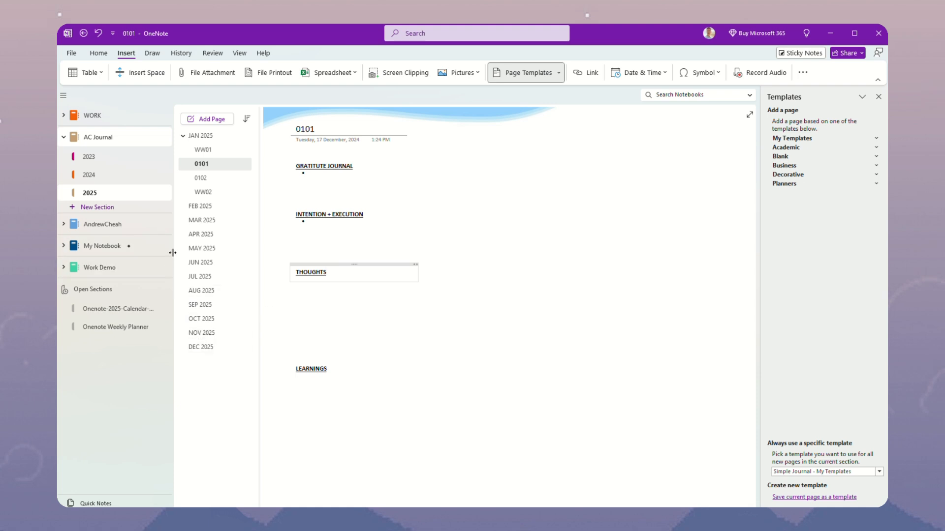
pyautogui.click(327, 271)
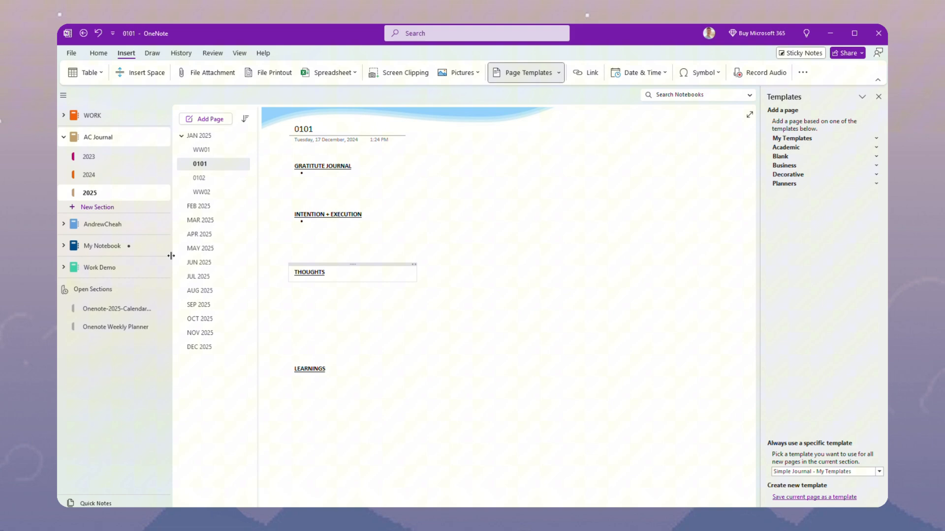
pyautogui.click(115, 326)
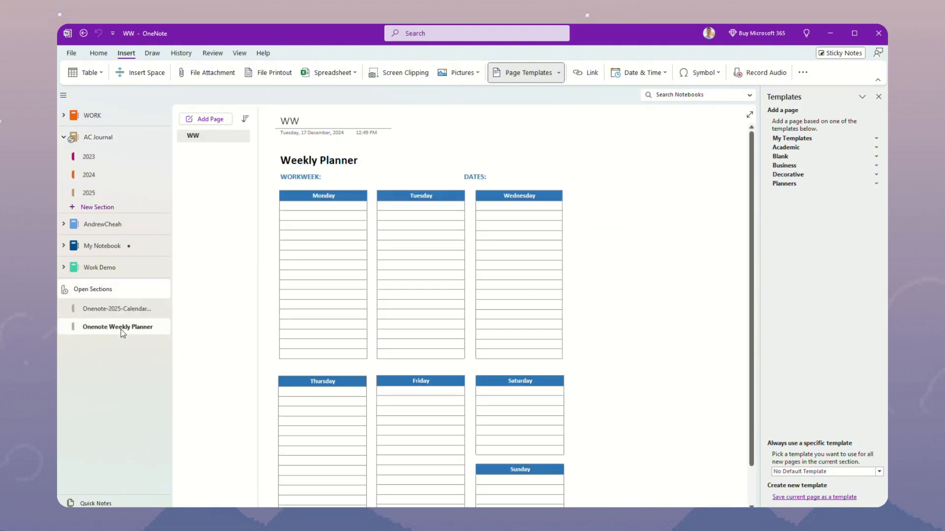
# Show the Onenote-2025-Calendar-Template section's JAN 2025 calendar and its section options.
pyautogui.click(117, 308)
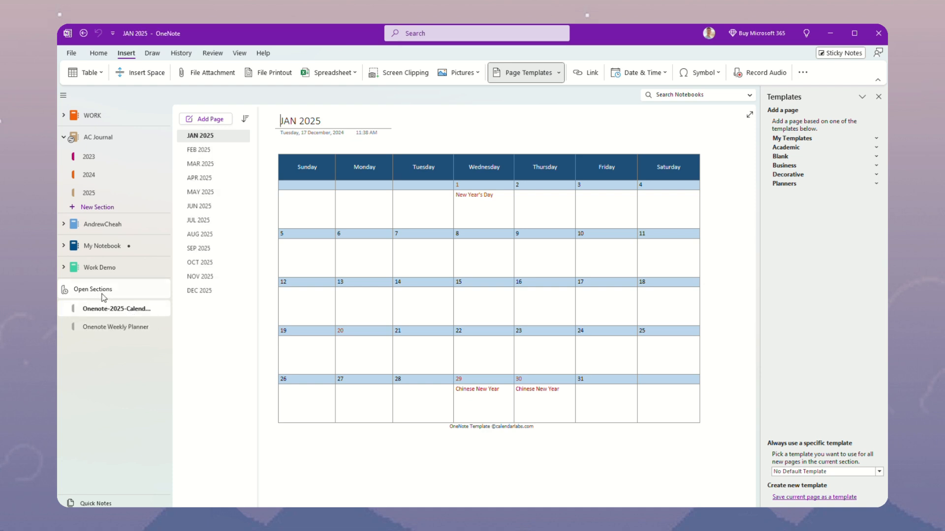
pyautogui.moveTo(132, 328)
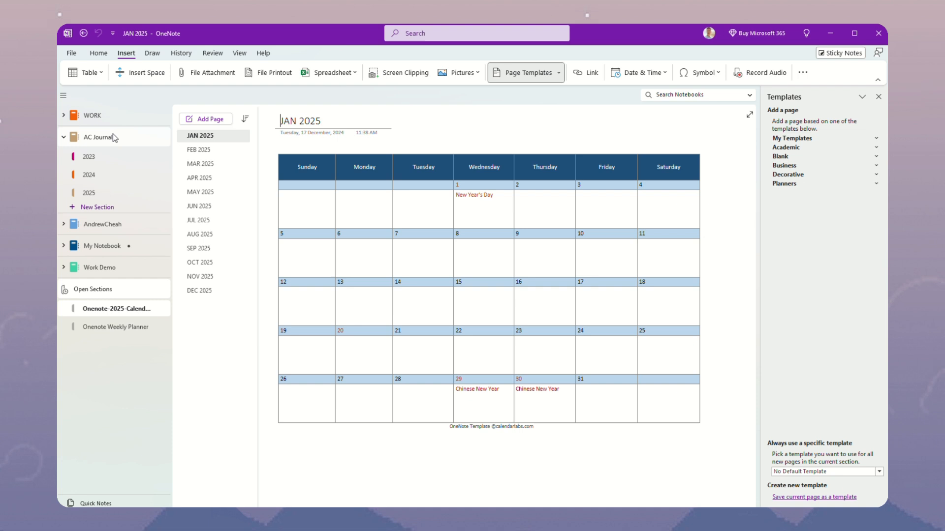
pyautogui.moveTo(120, 312)
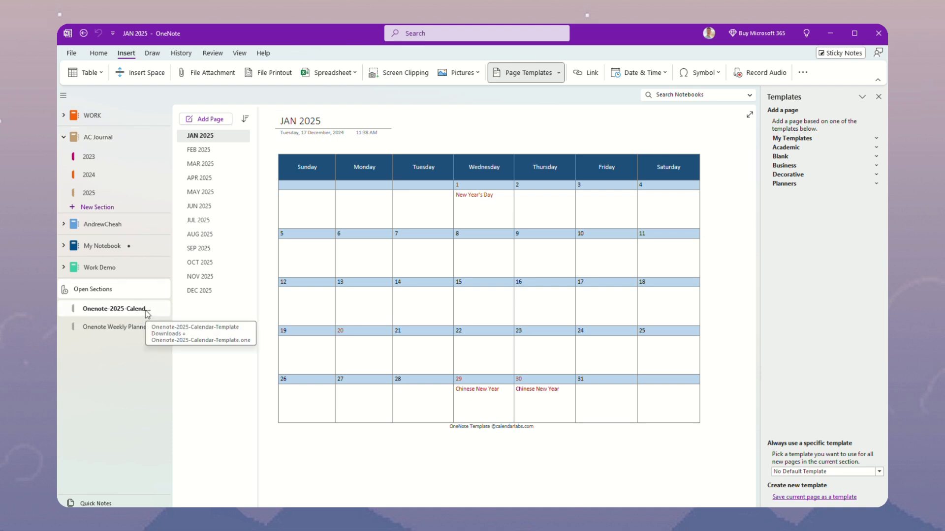
pyautogui.rightClick(114, 308)
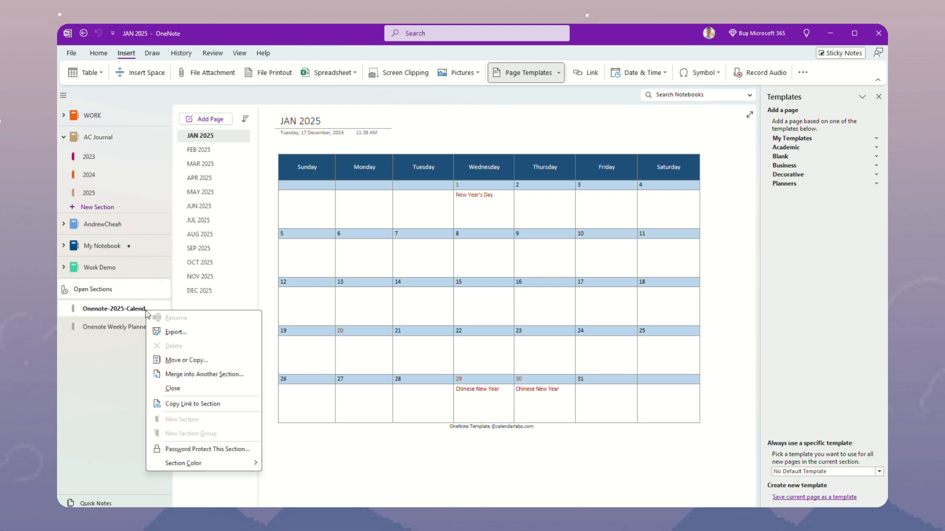
pyautogui.moveTo(186, 360)
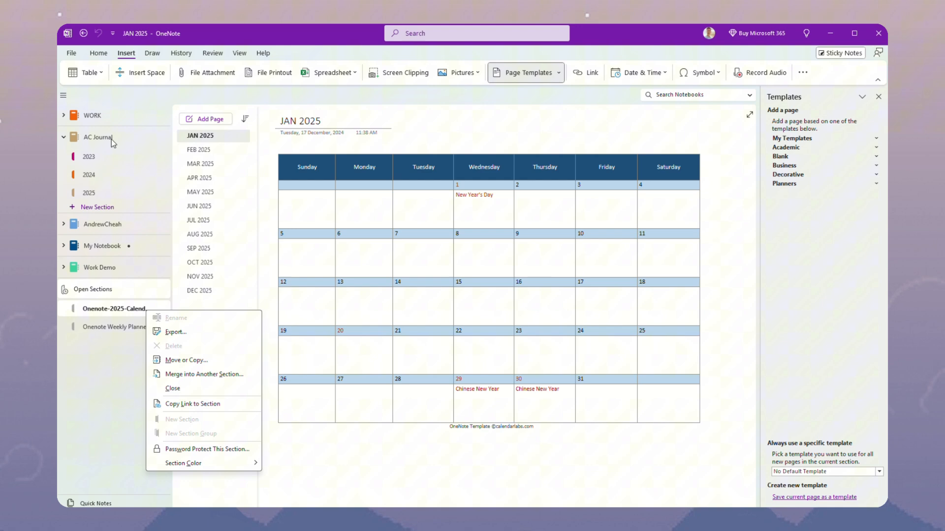
pyautogui.moveTo(186, 360)
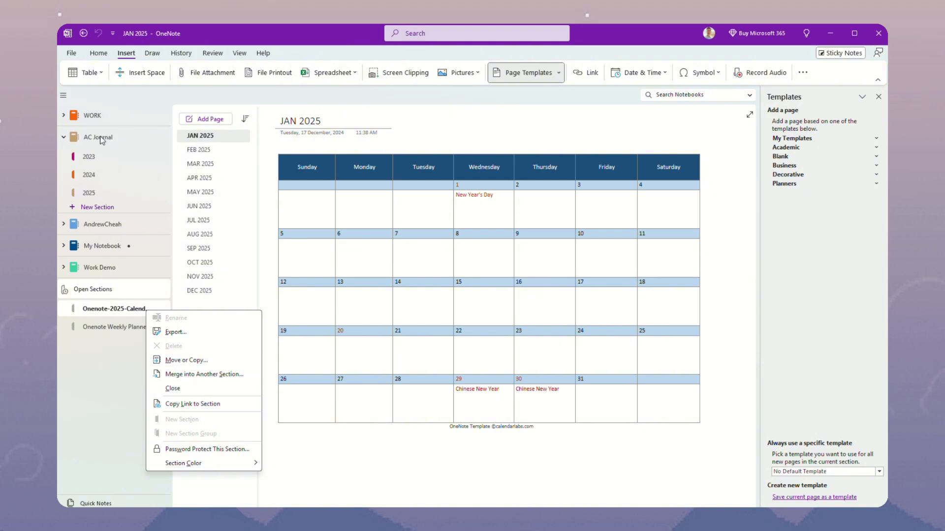
pyautogui.moveTo(116, 340)
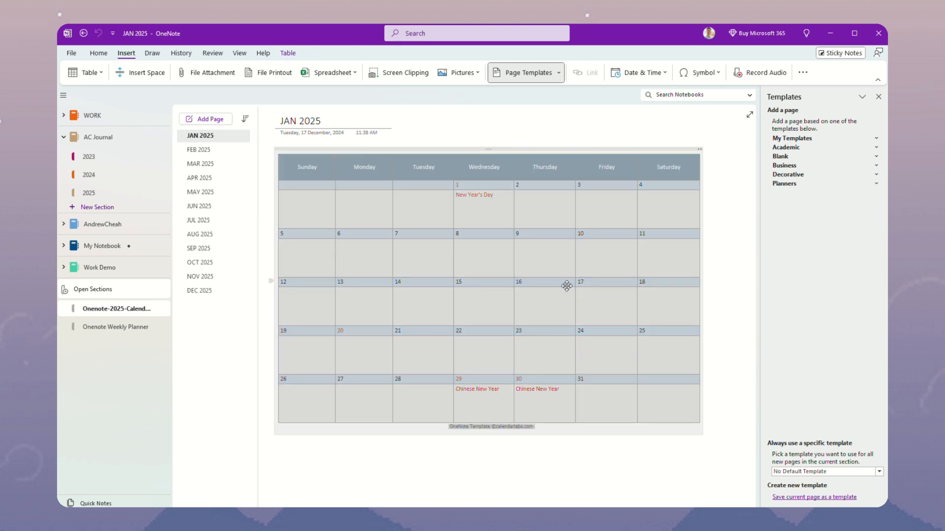
pyautogui.moveTo(517, 292)
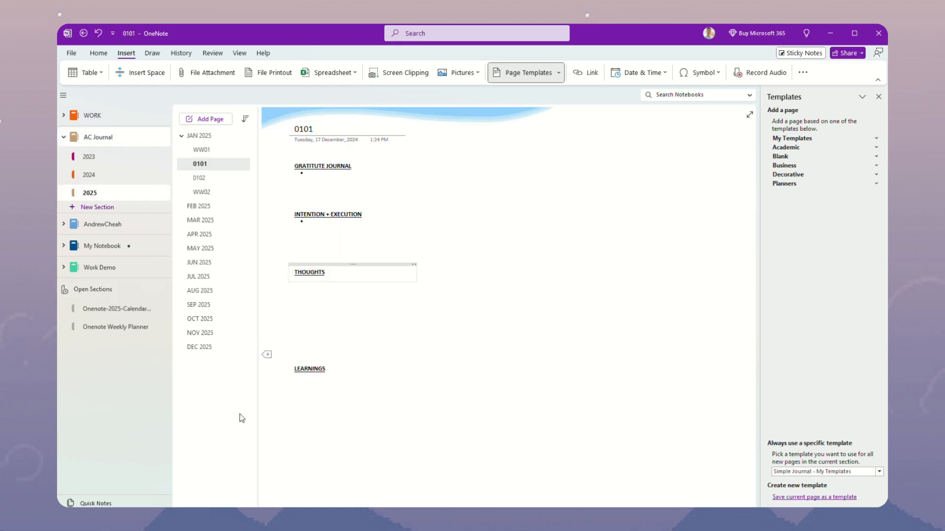
pyautogui.moveTo(205, 118)
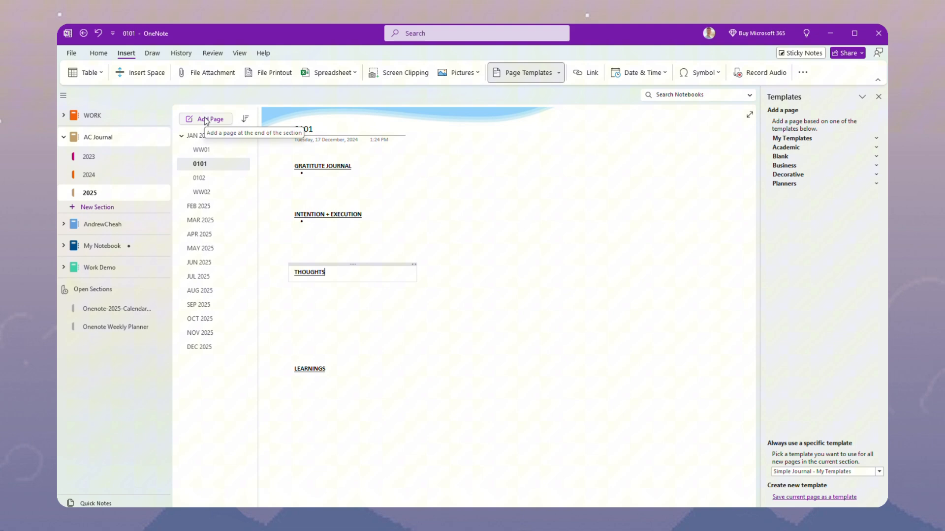
# Add a journal page titled 0 to the 2025 section and bring up the full Page Templates list.
pyautogui.click(210, 118)
pyautogui.write('0')
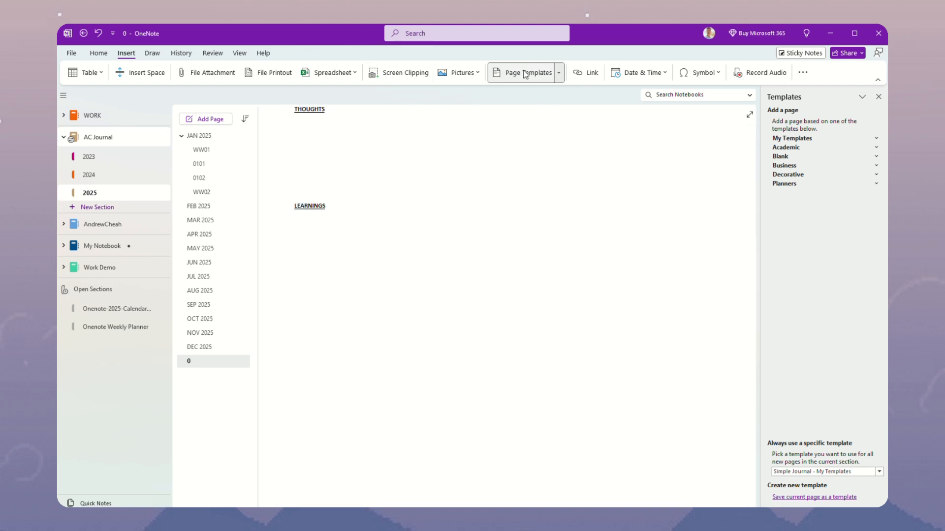
pyautogui.click(558, 72)
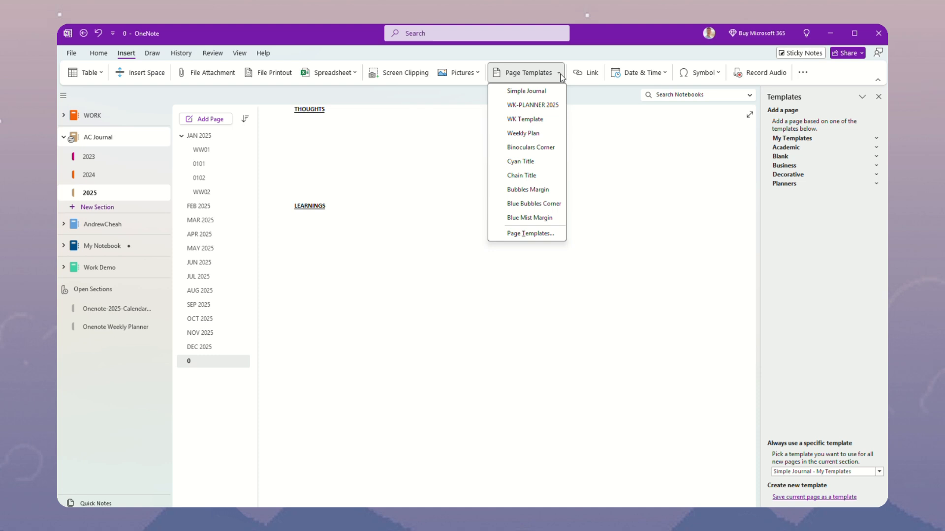
pyautogui.moveTo(562, 78)
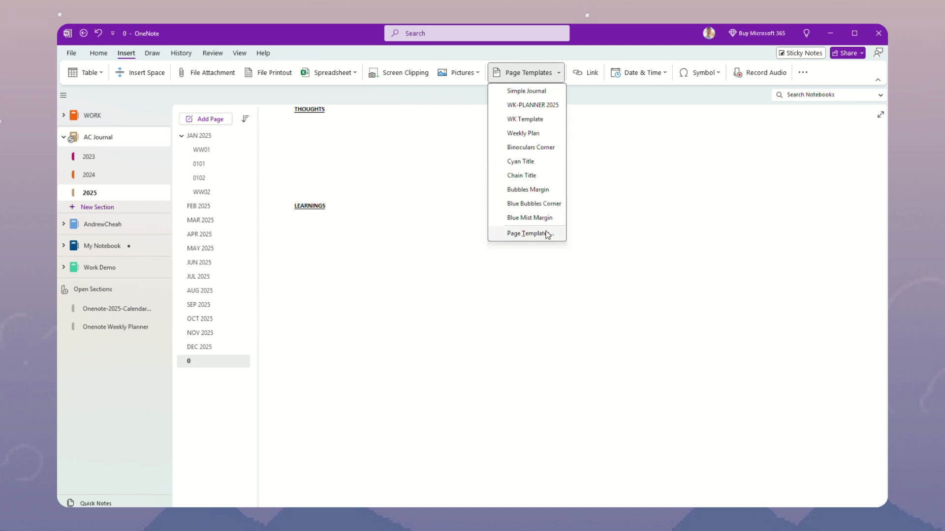
pyautogui.click(527, 233)
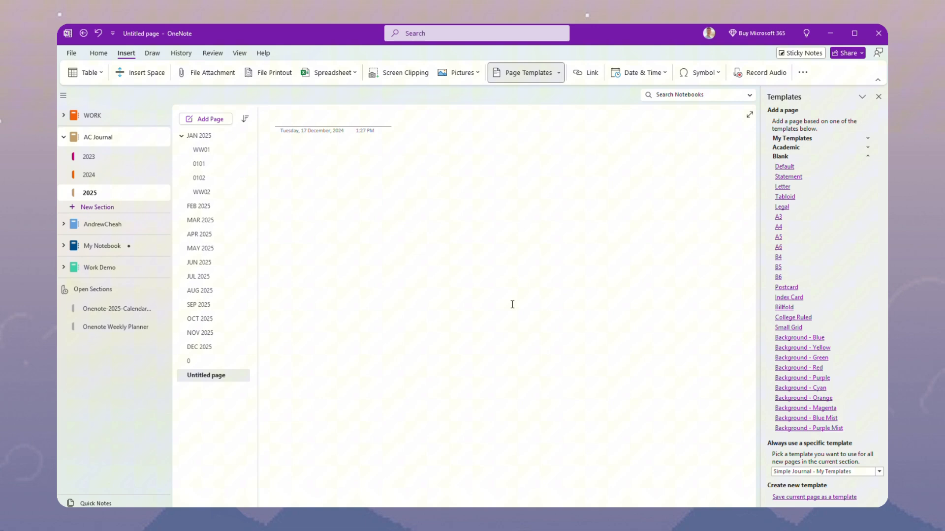
# Paste the January 2025 calendar on the blank page and below Learnings on journal page 0.
pyautogui.click(280, 119)
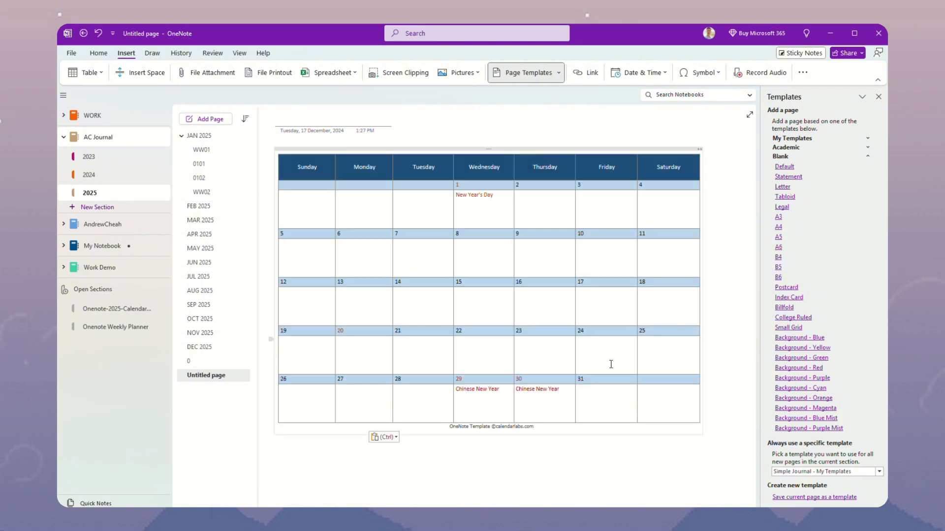
pyautogui.click(189, 362)
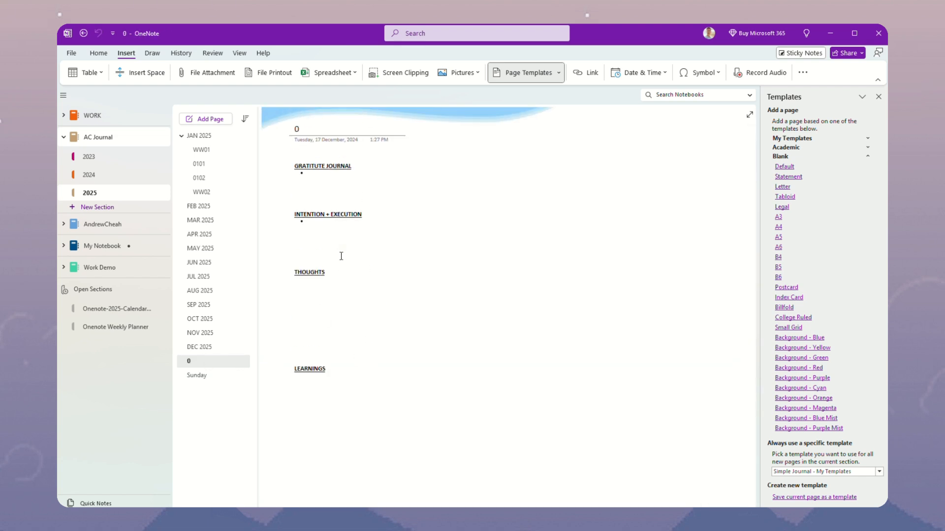
pyautogui.scroll(-3)
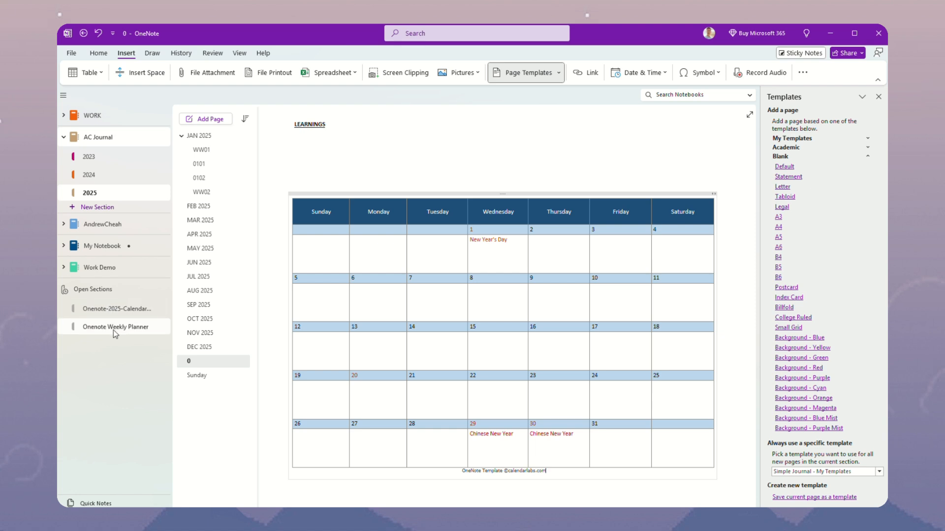
# Return to the Onenote Weekly Planner WW page and scroll through its Monday-to-Sunday grid.
pyautogui.click(117, 327)
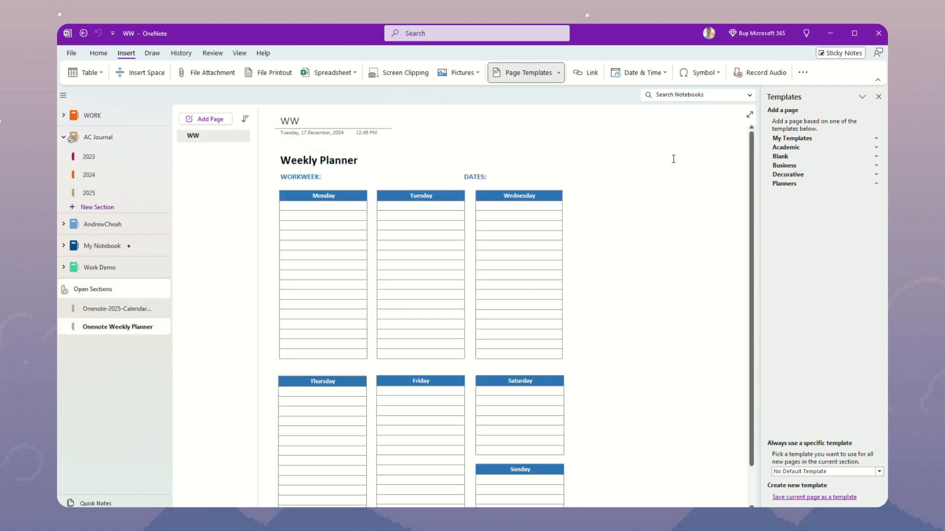
pyautogui.click(289, 121)
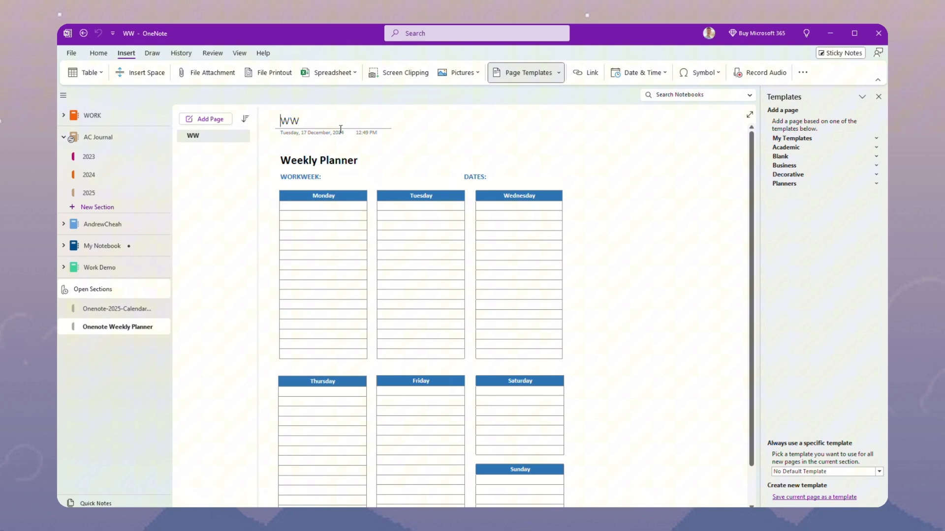
pyautogui.scroll(-3)
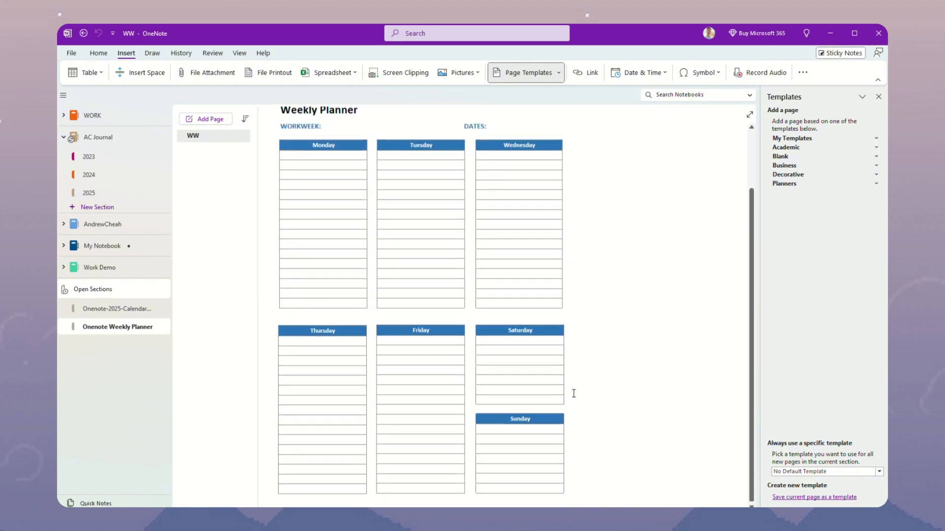